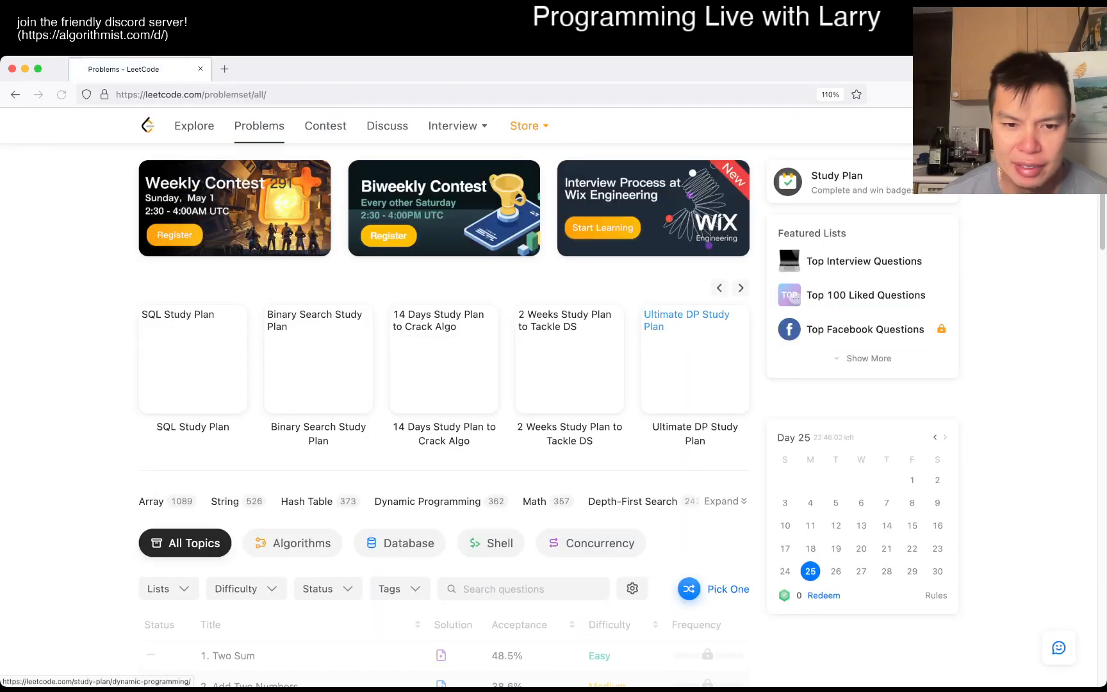
- Open problem 284 'Peeking Iterator' from the problem list in a new tab
scroll("down", 3)
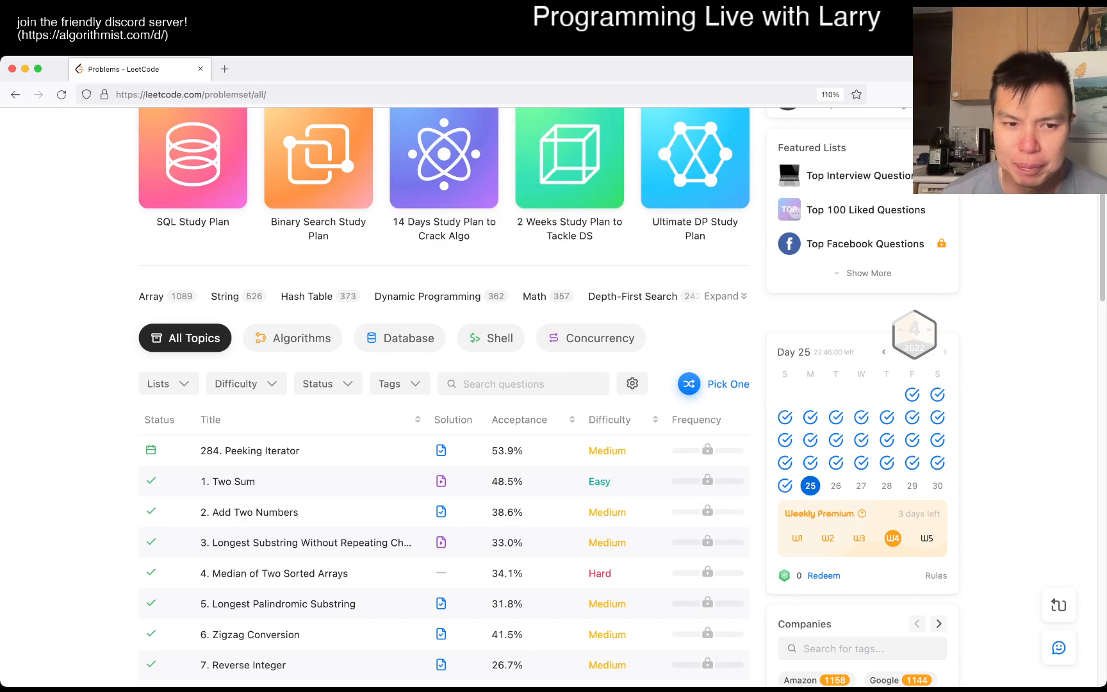
left_click(250, 452)
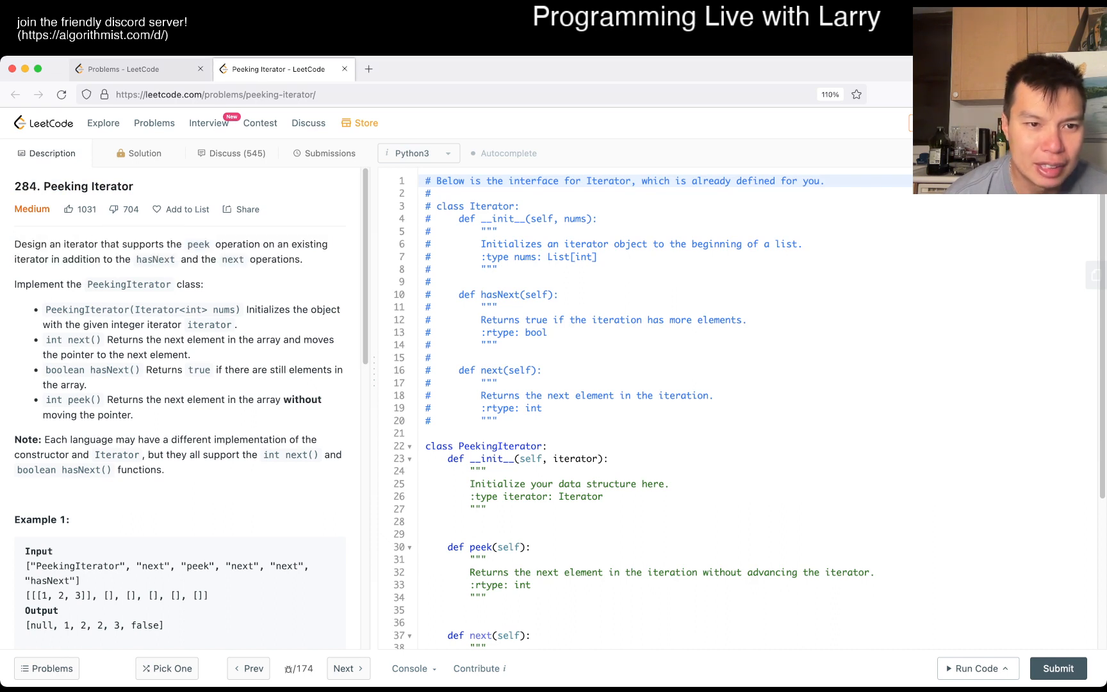
scroll("down", 3)
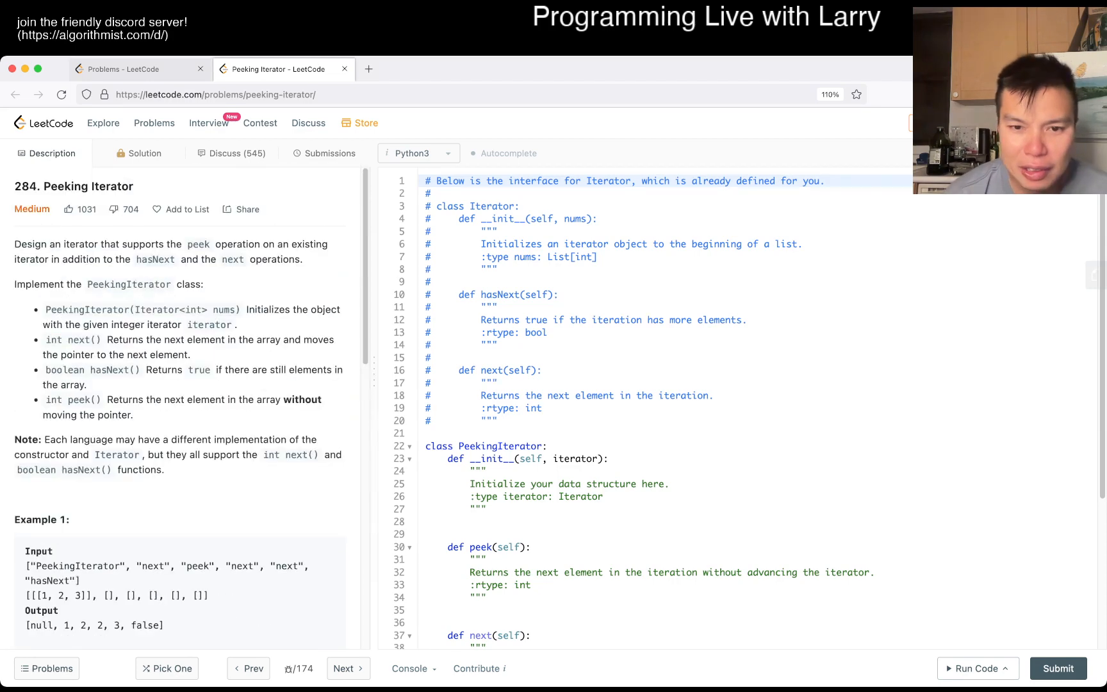
scroll("down", 3)
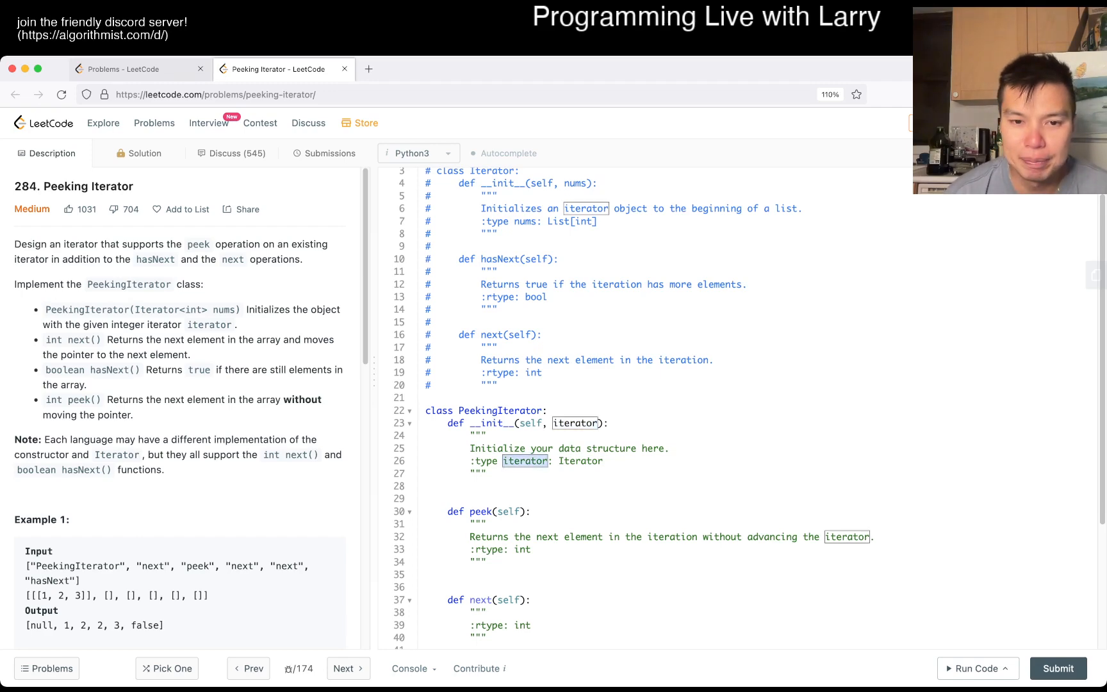
scroll("down", 3)
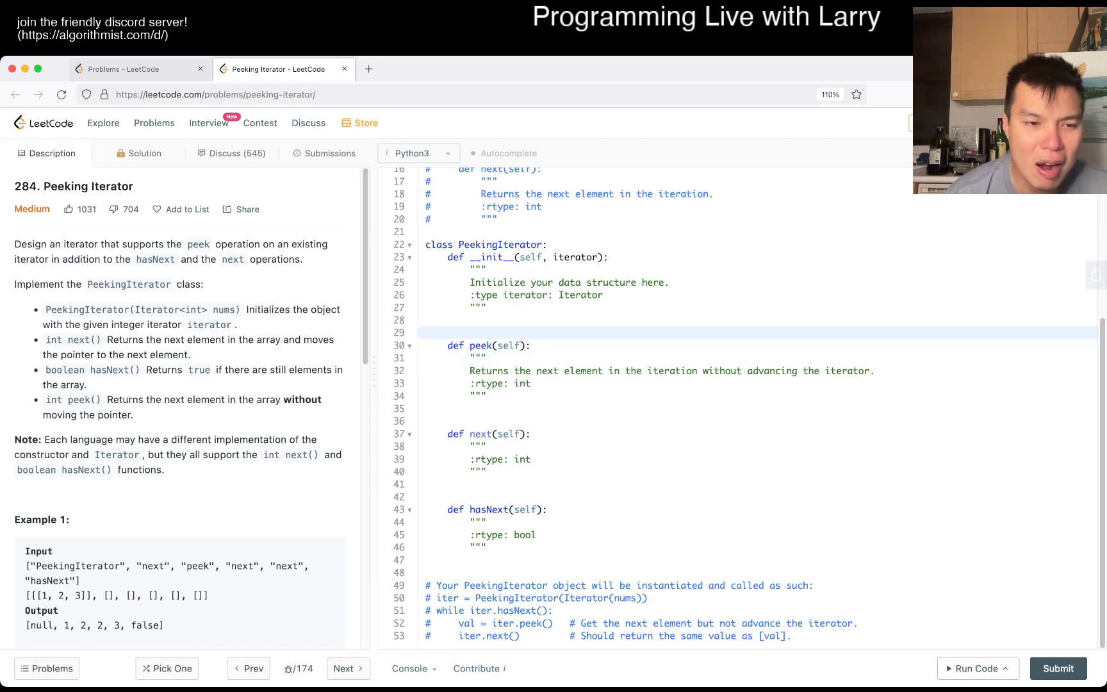
left_click(427, 333)
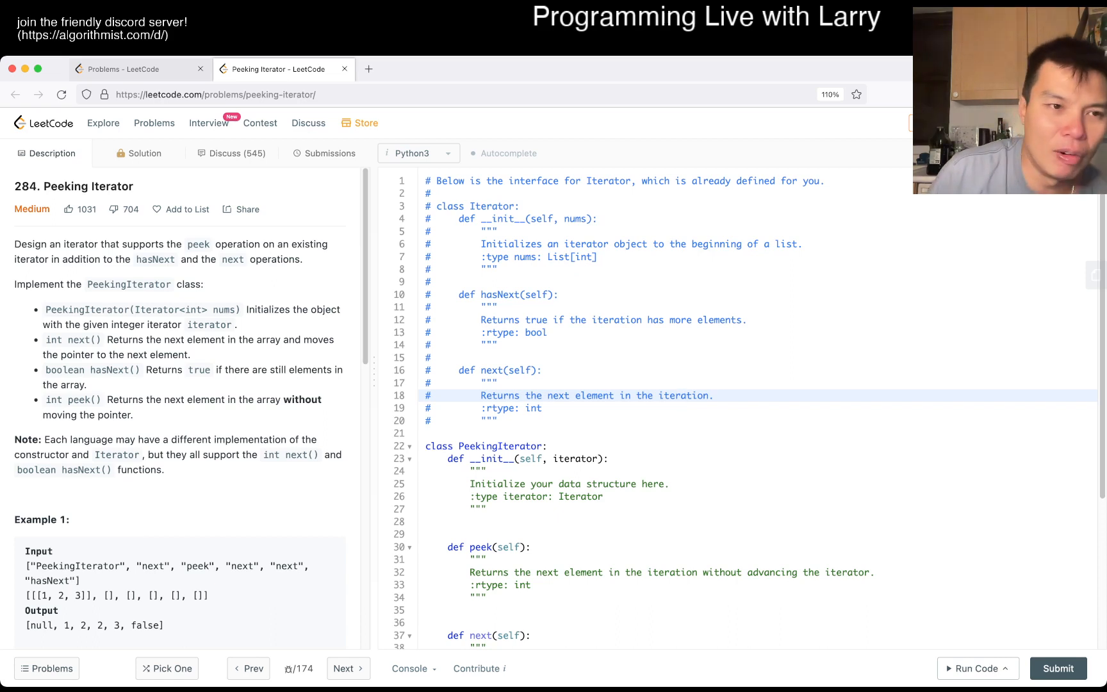
left_click(687, 396)
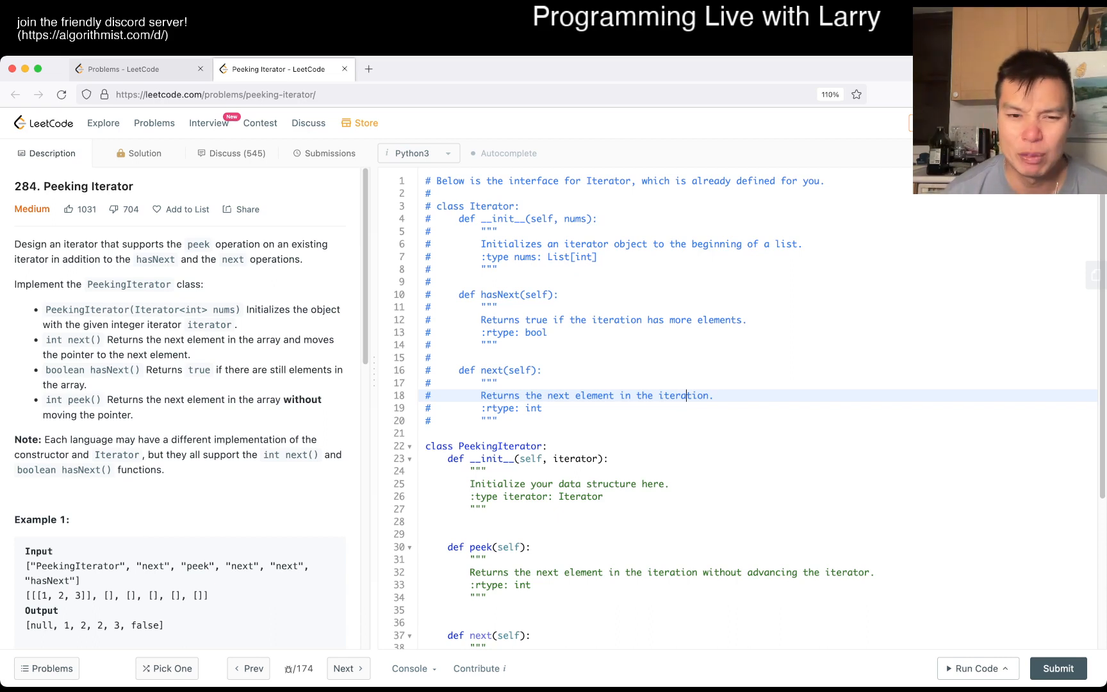
scroll("down", 3)
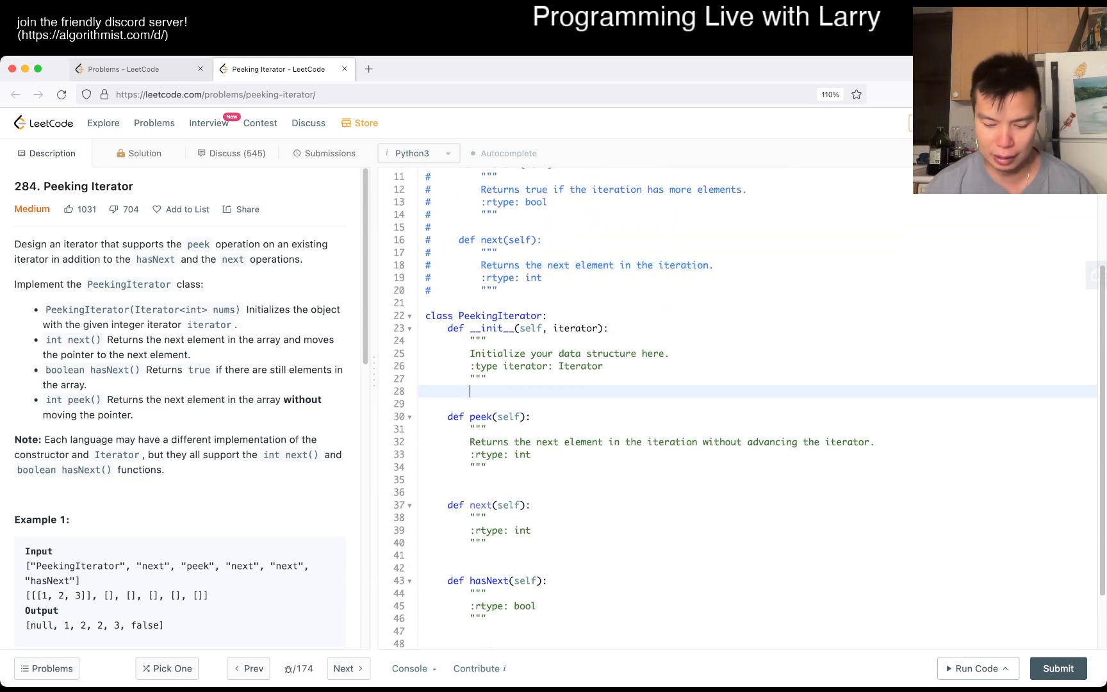
- Write self.iterator = iterator in the PeekingIterator __init__ method
type("self.iterat")
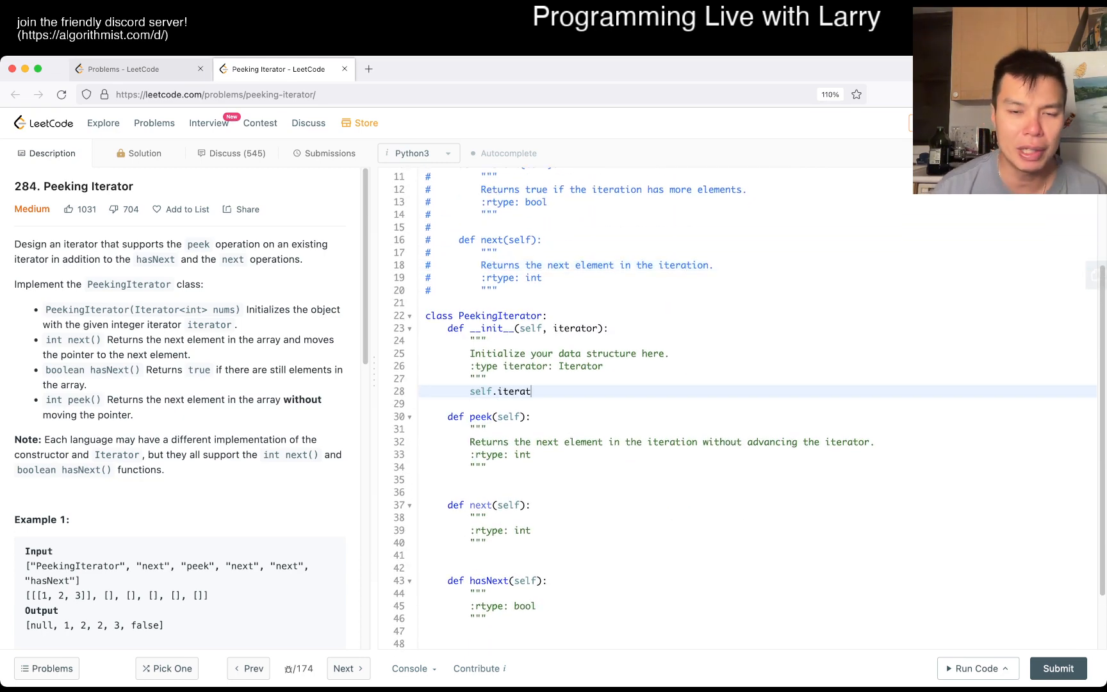
type("or = iterator")
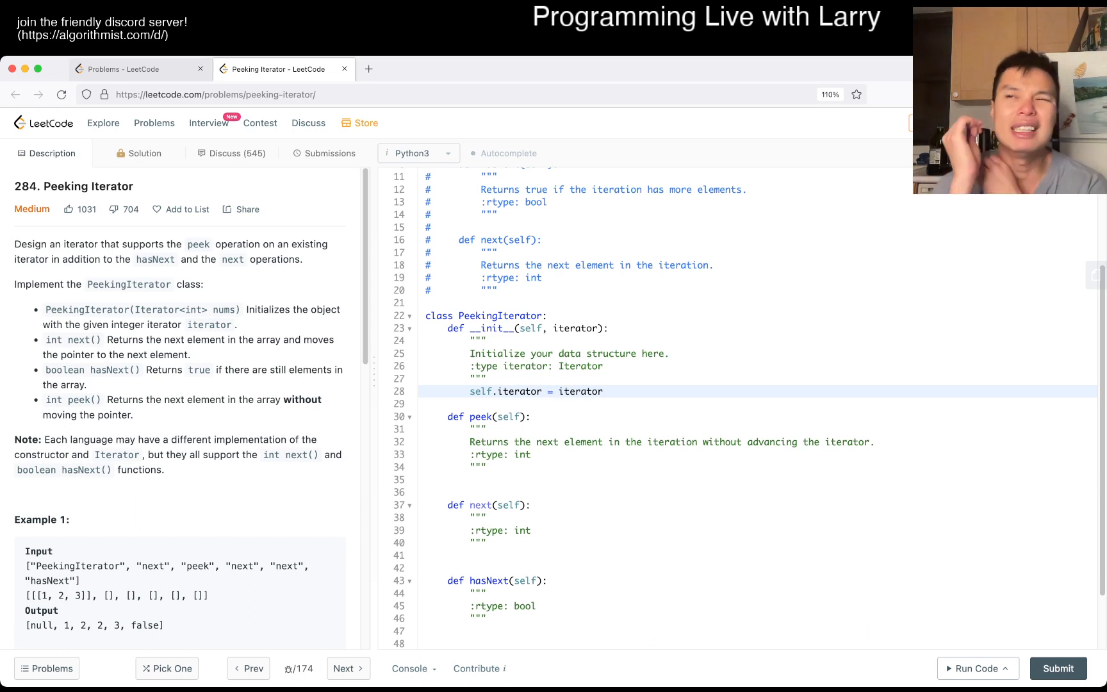
left_click(605, 391)
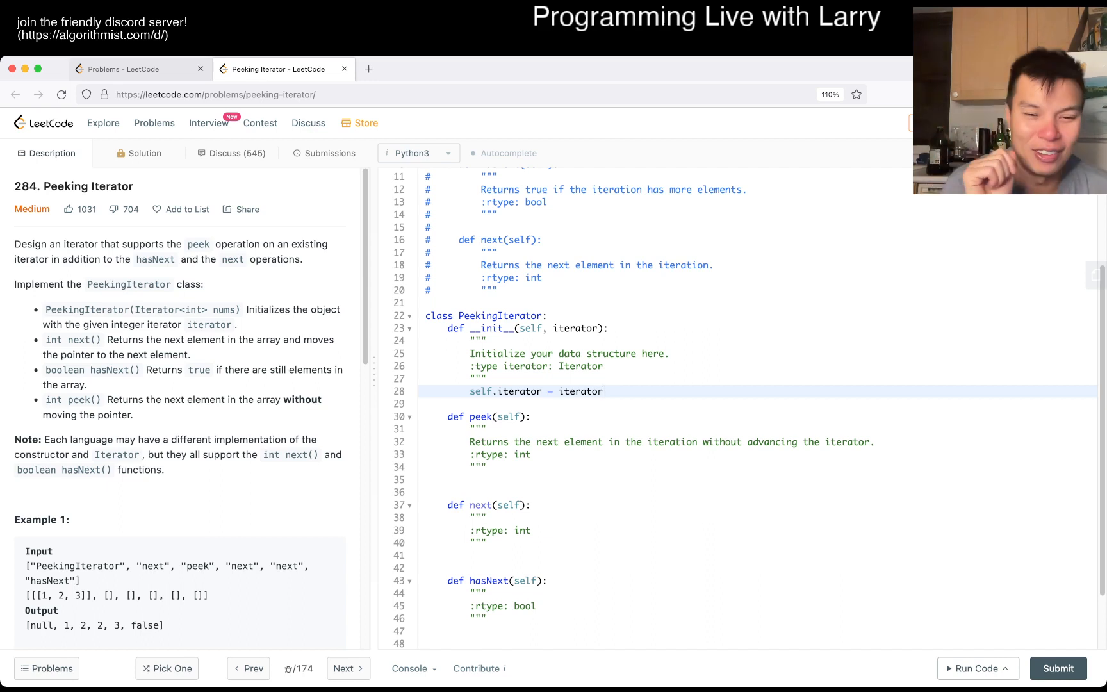
type("x")
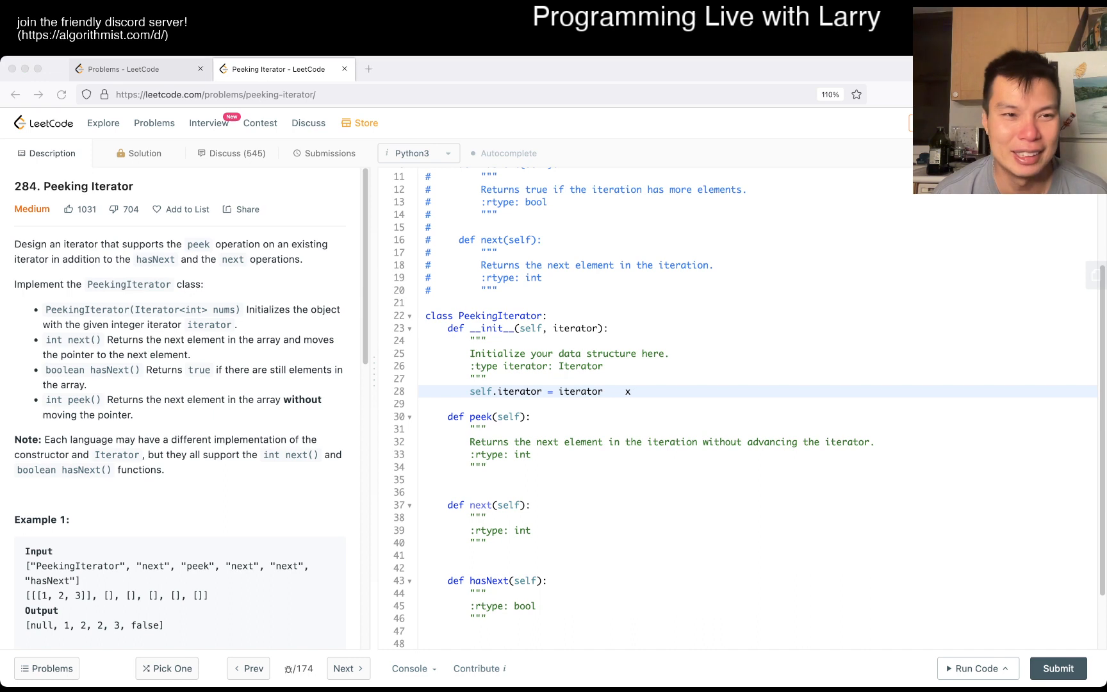
left_click(630, 390)
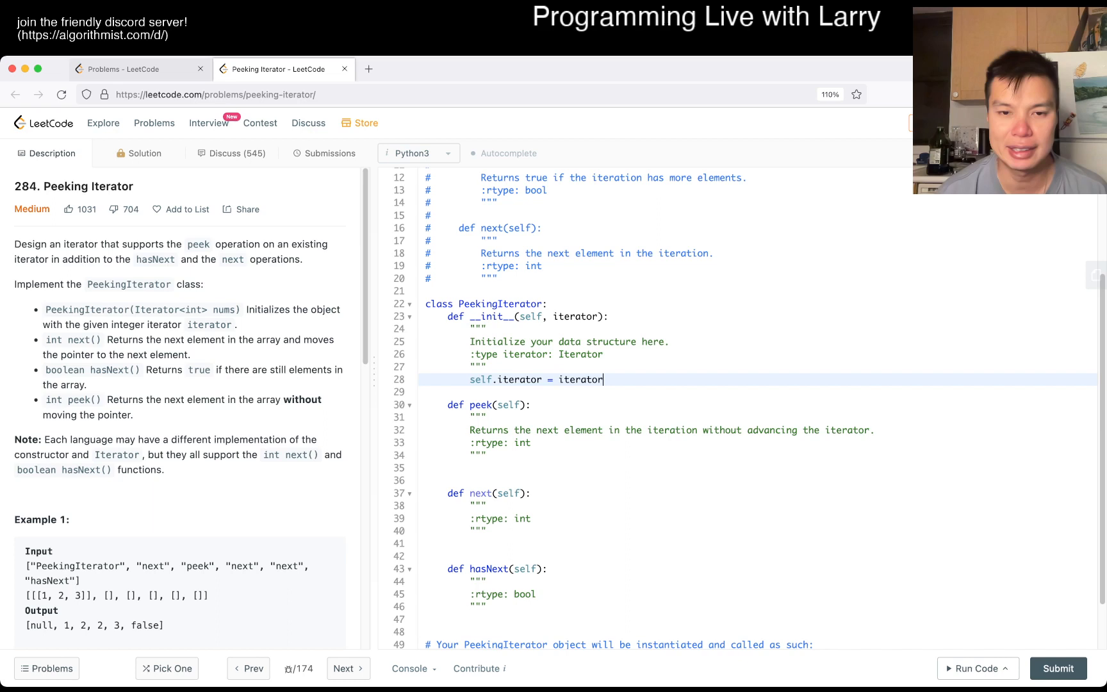
- Draft self.nextItem = iterator.next() in the constructor, then discard it
type("self.")
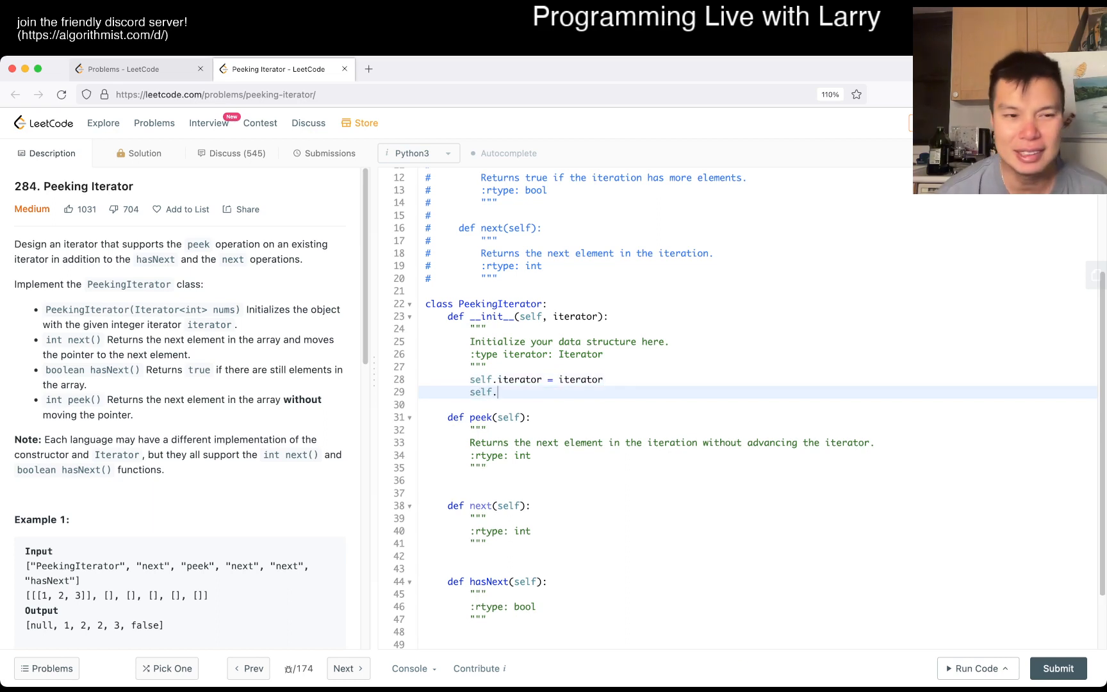
type("nextItem")
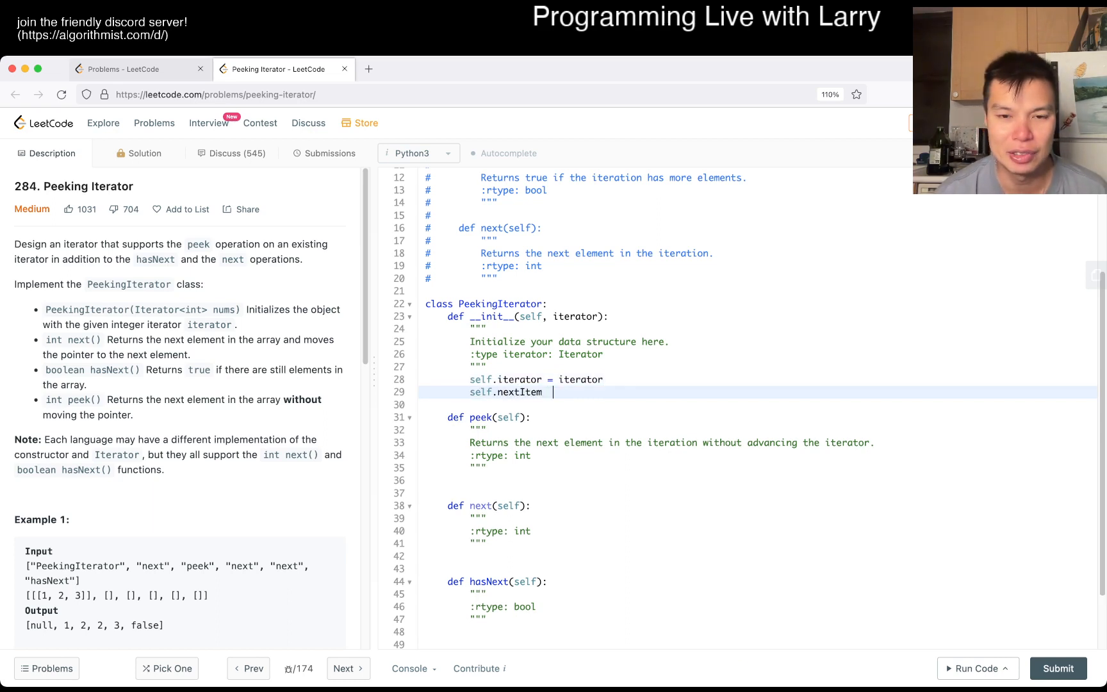
type("= iterator.")
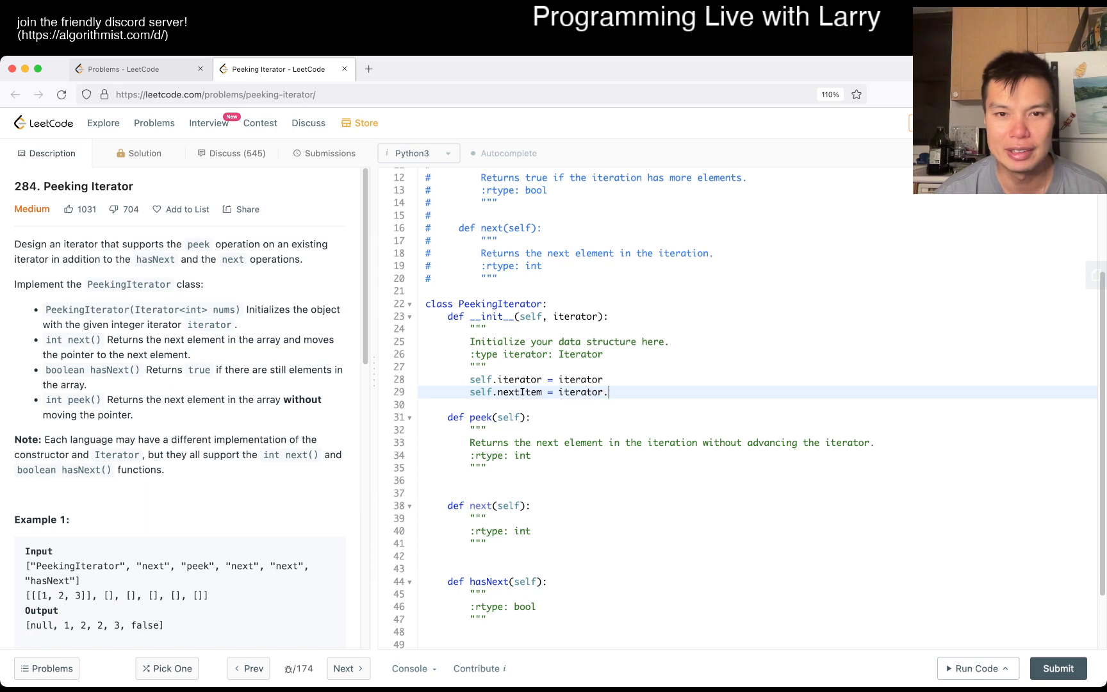
type("next()")
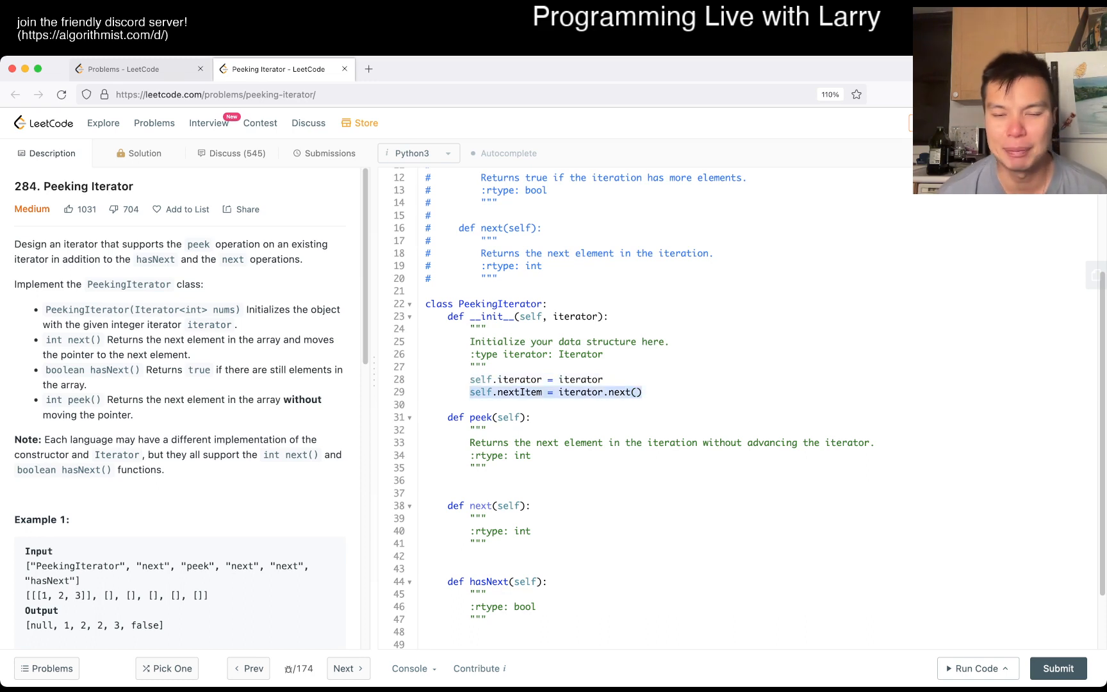
key("Backspace")
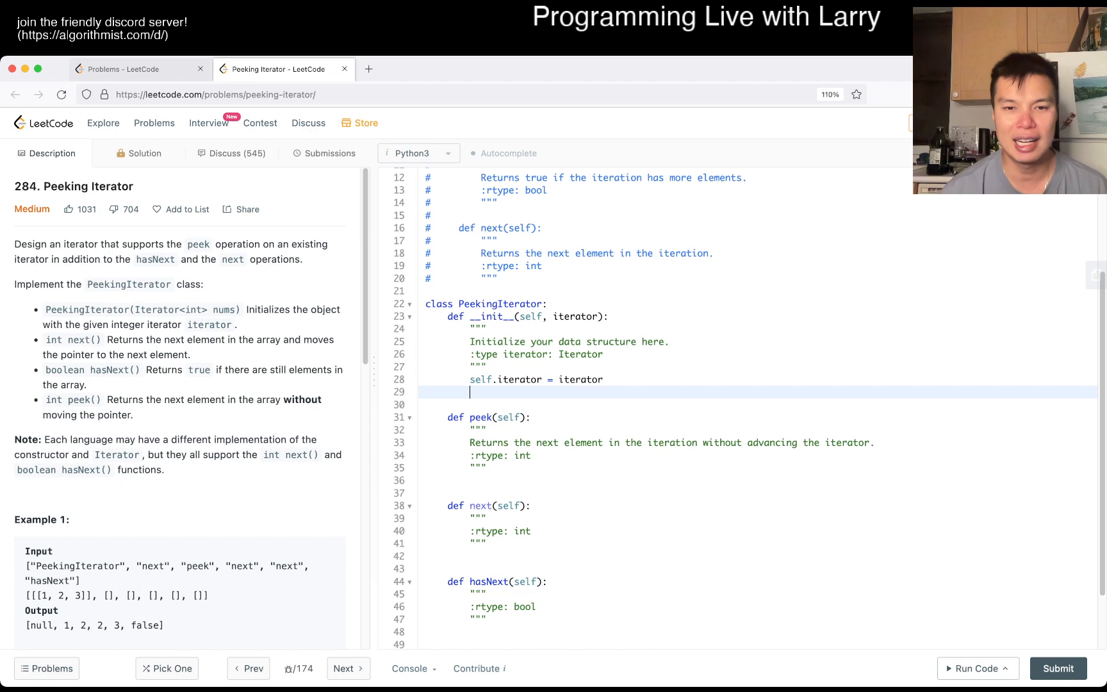
- Set self.peekCache = self.__peek() in the constructor instead
type("self.")
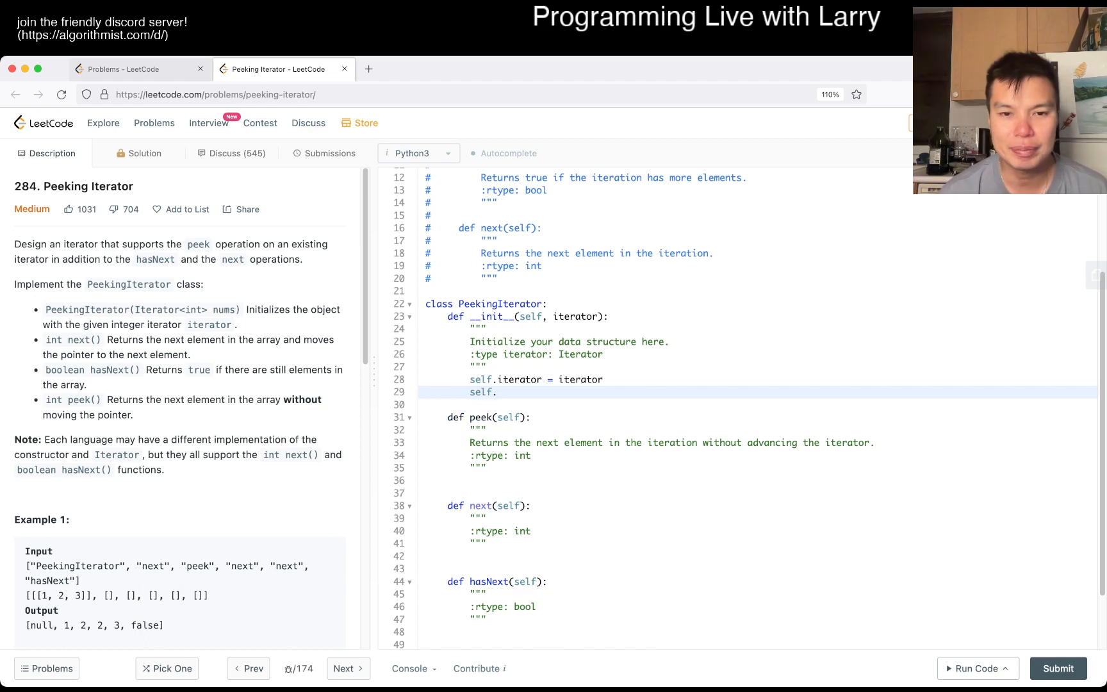
type("cache")
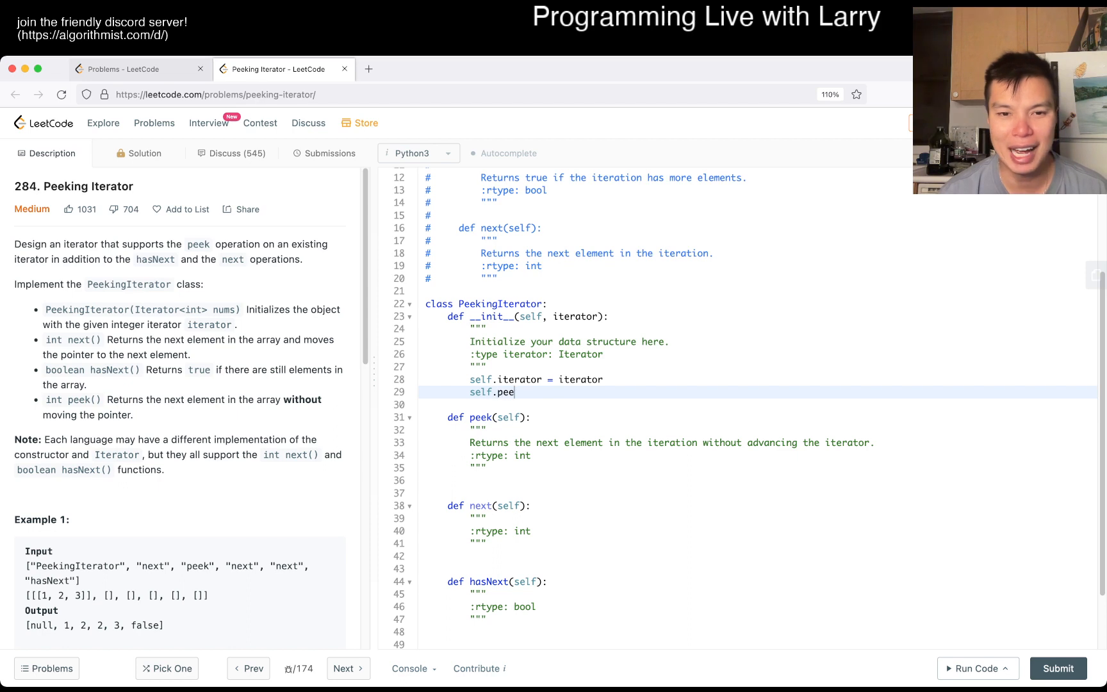
type("kCache = _")
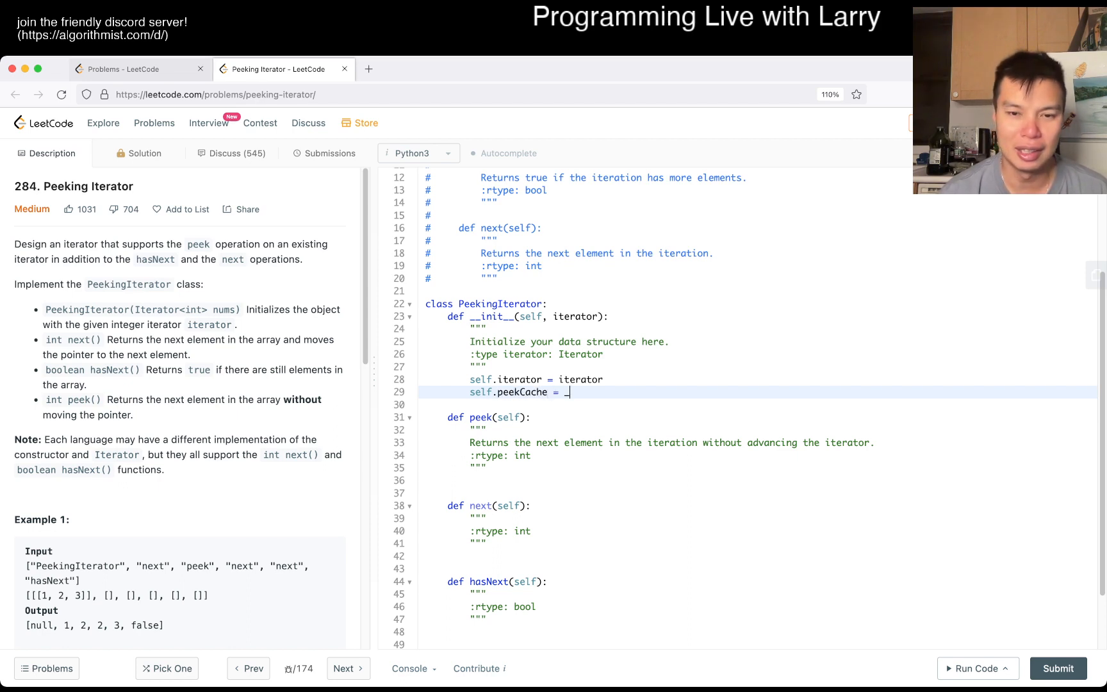
type("self.__")
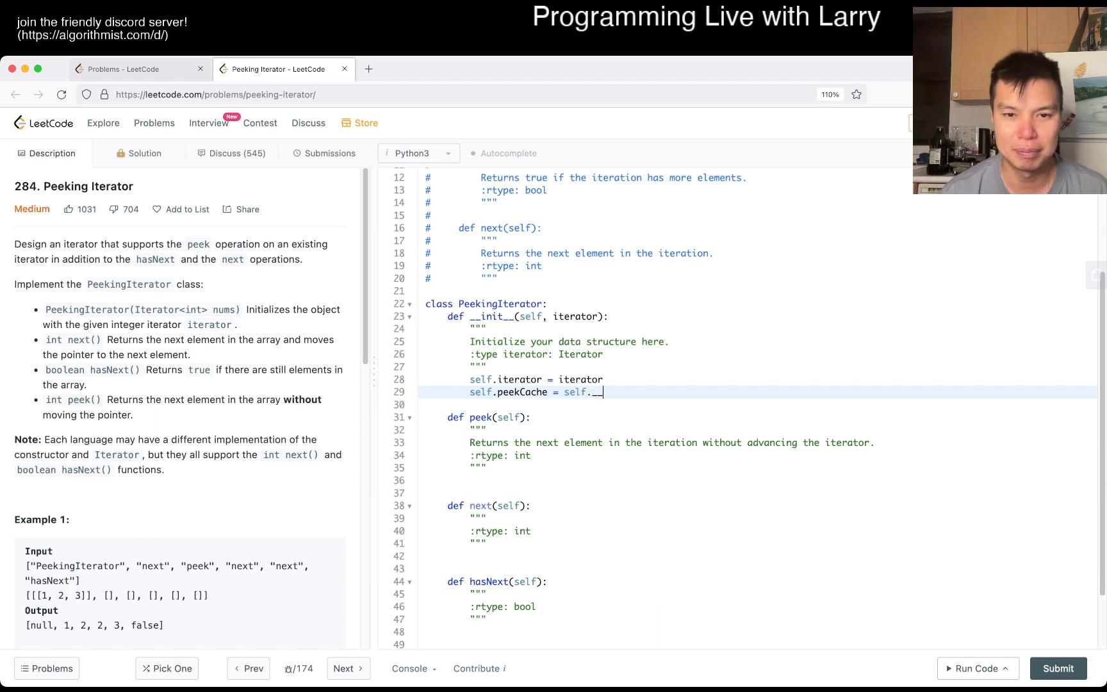
type("peek")
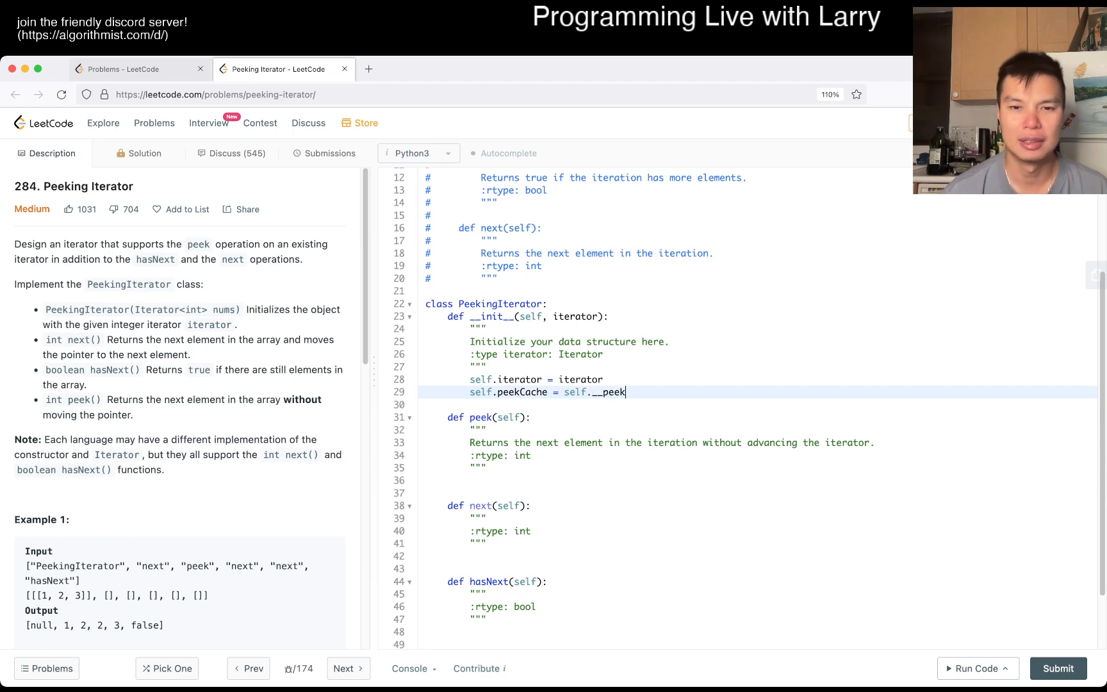
type("()")
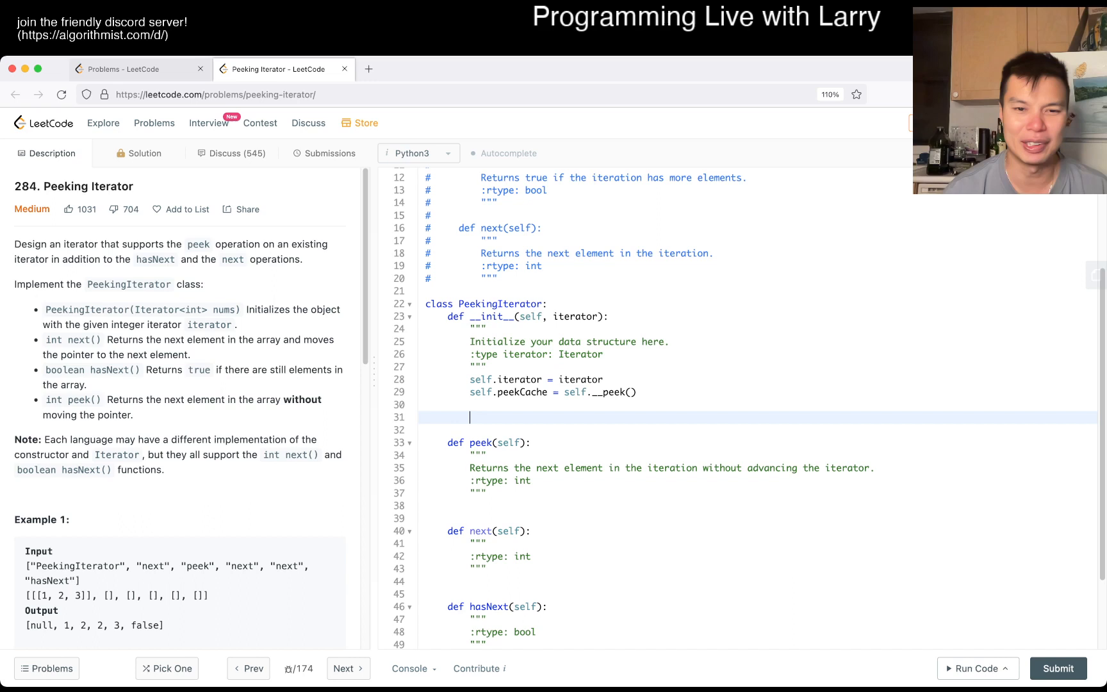
- Define a private __peek helper that stores self.iterator.next() in peekCache when hasNext is true
type("def __pe")
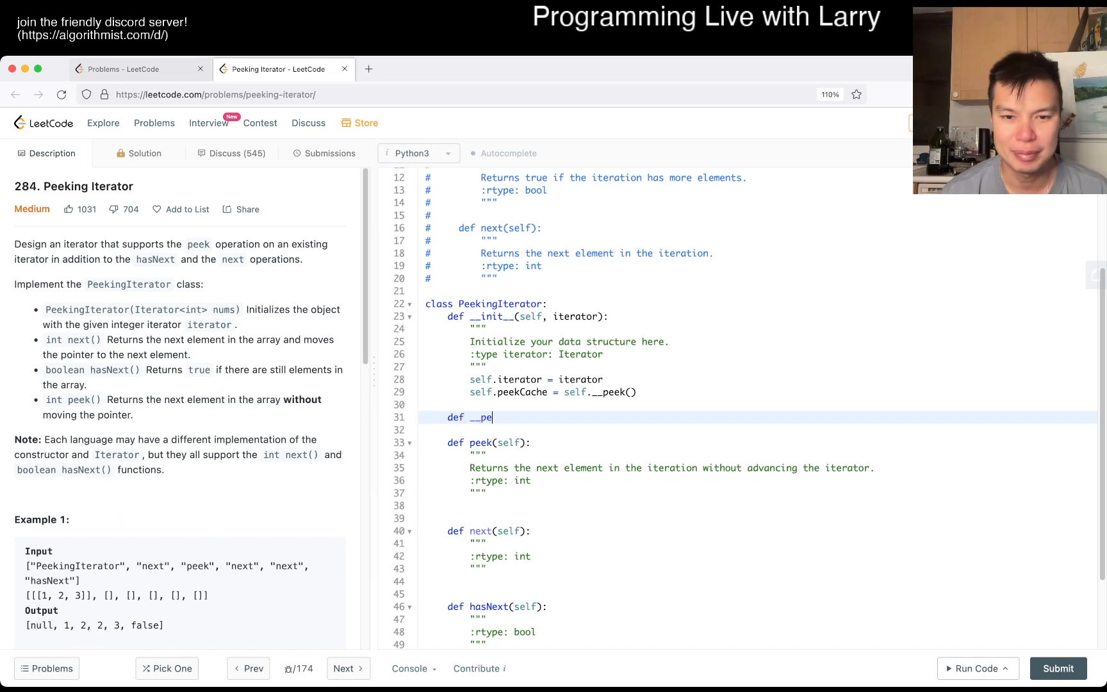
type("ek(self):")
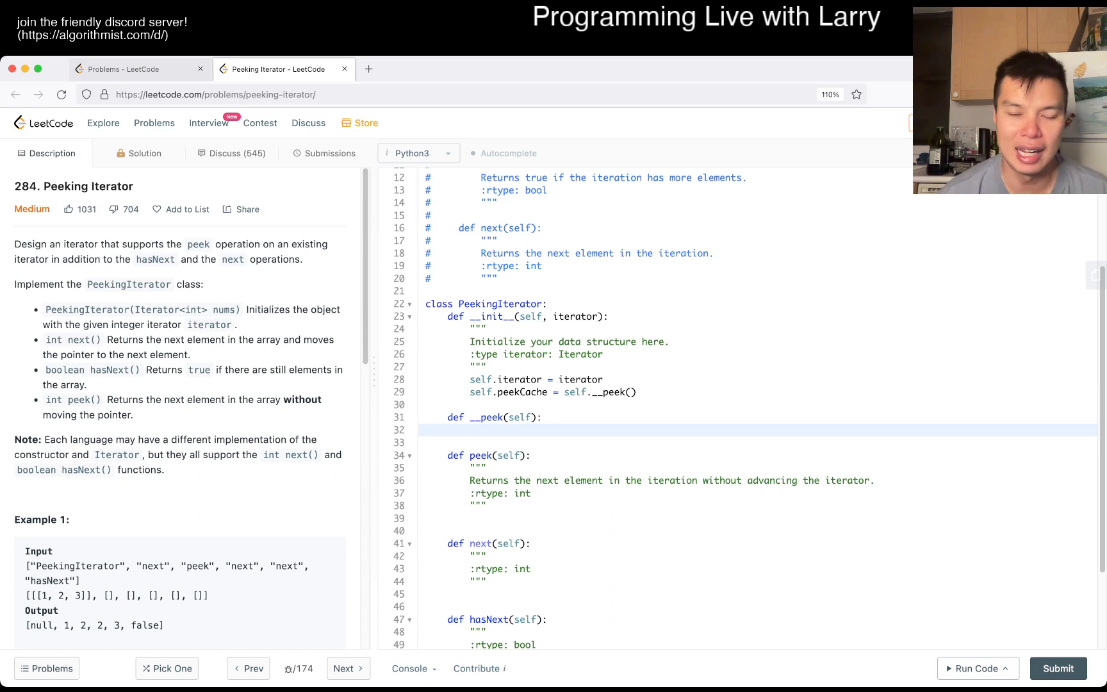
type("self.peek")
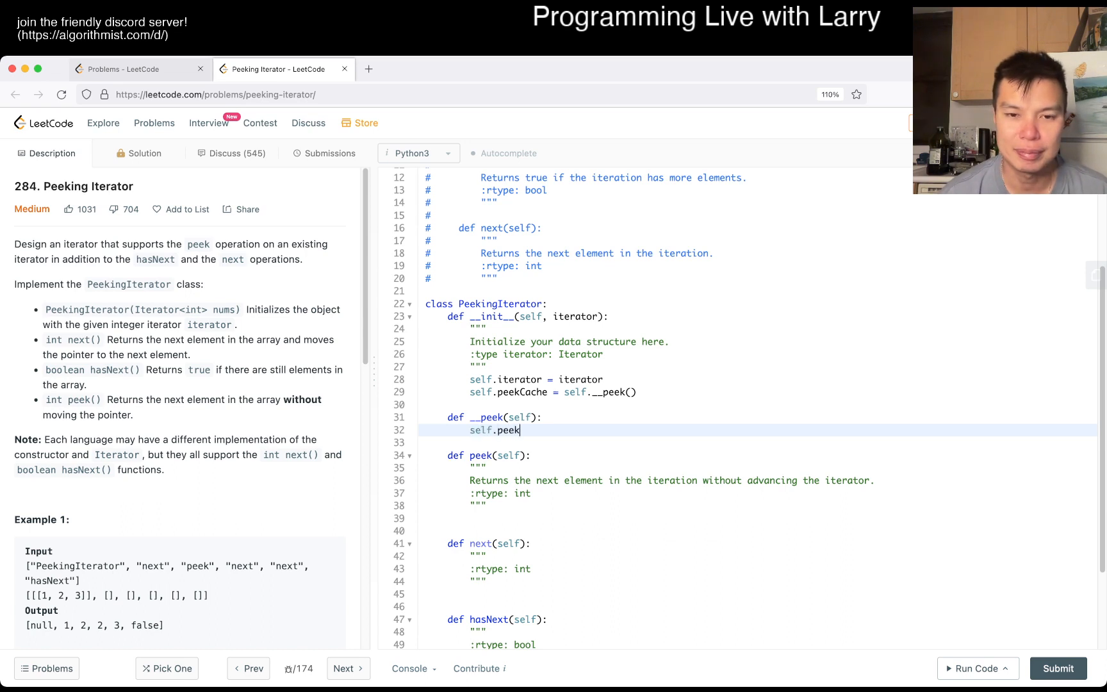
type("Cache")
type("self.iterator")
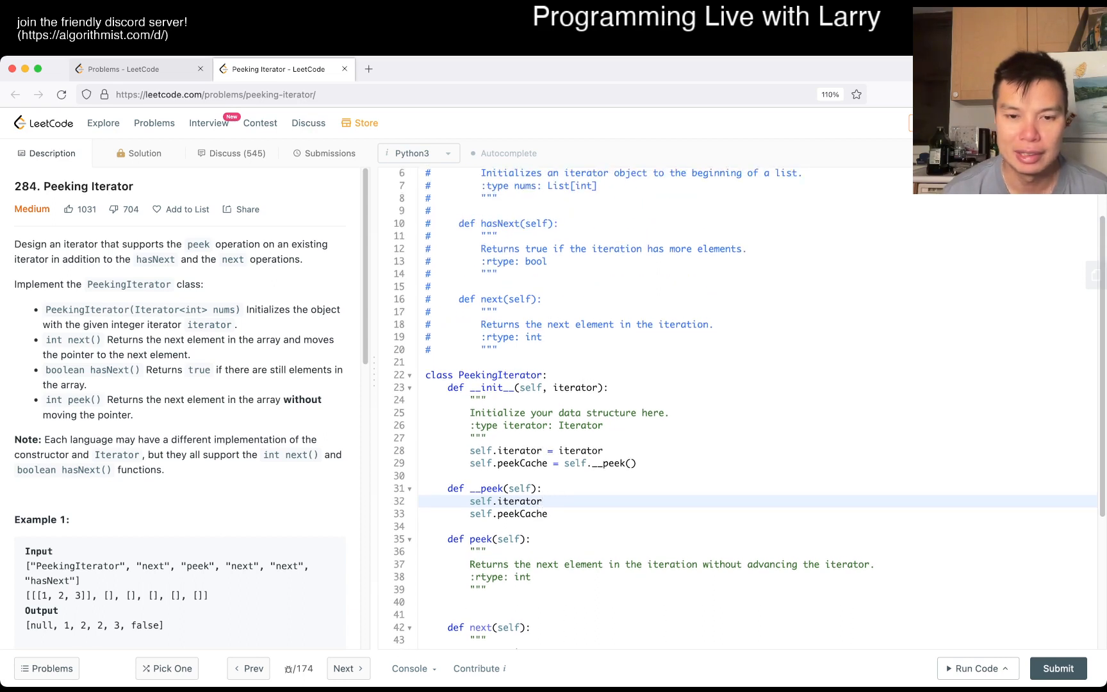
type(".hasNext():")
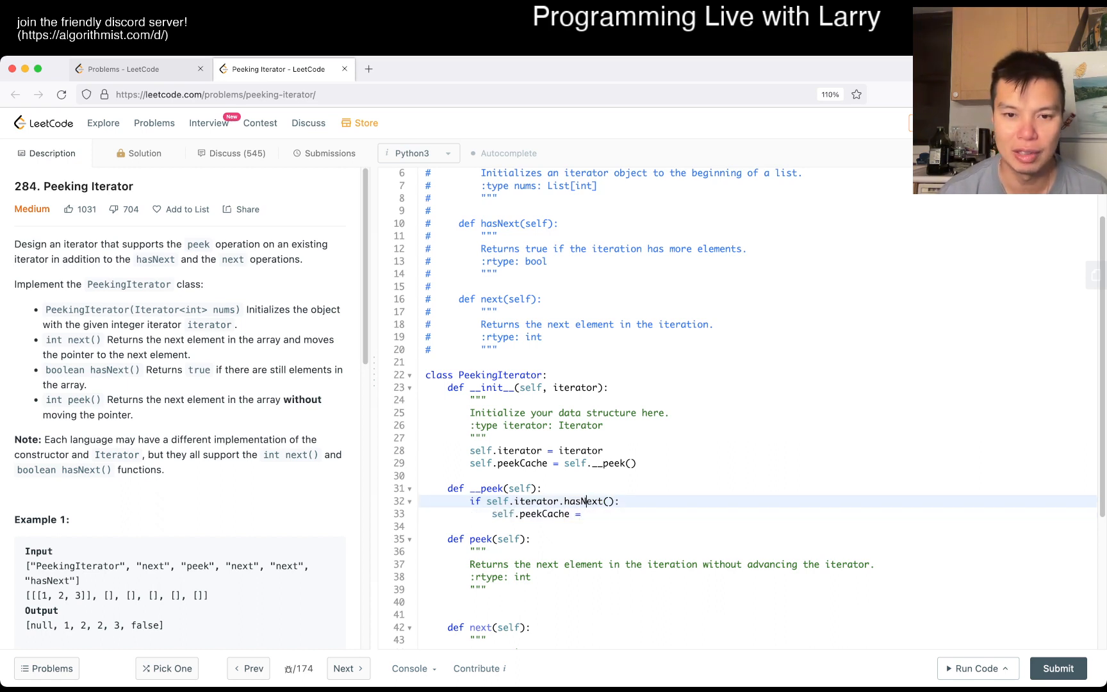
type("nxt_ob")
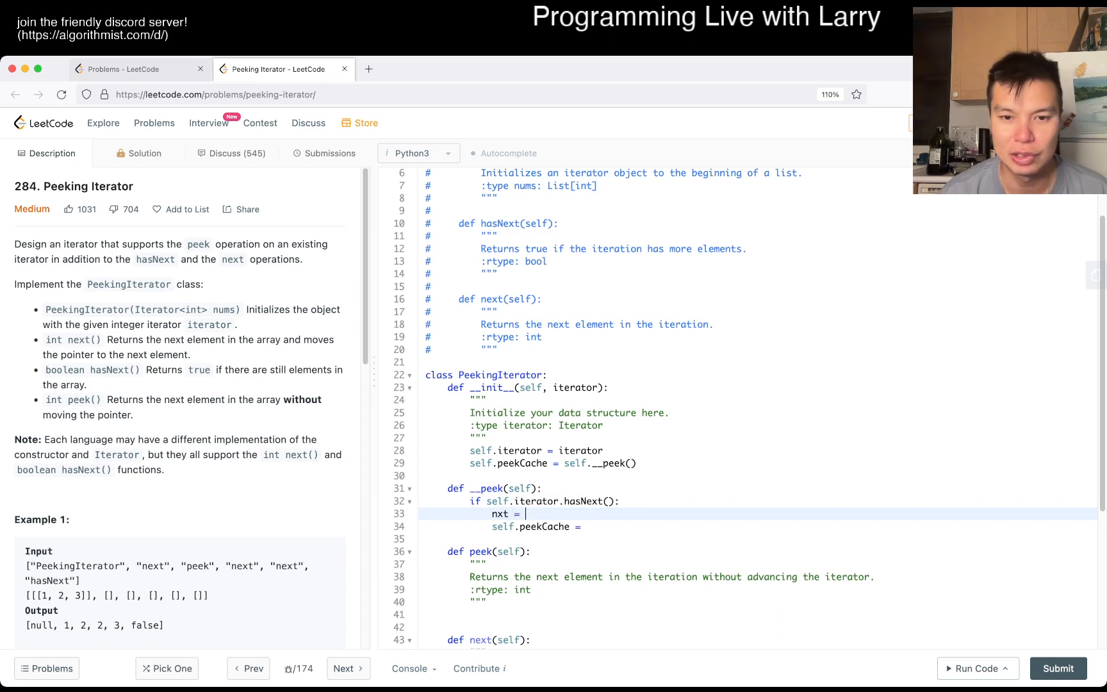
type("self.iterator.")
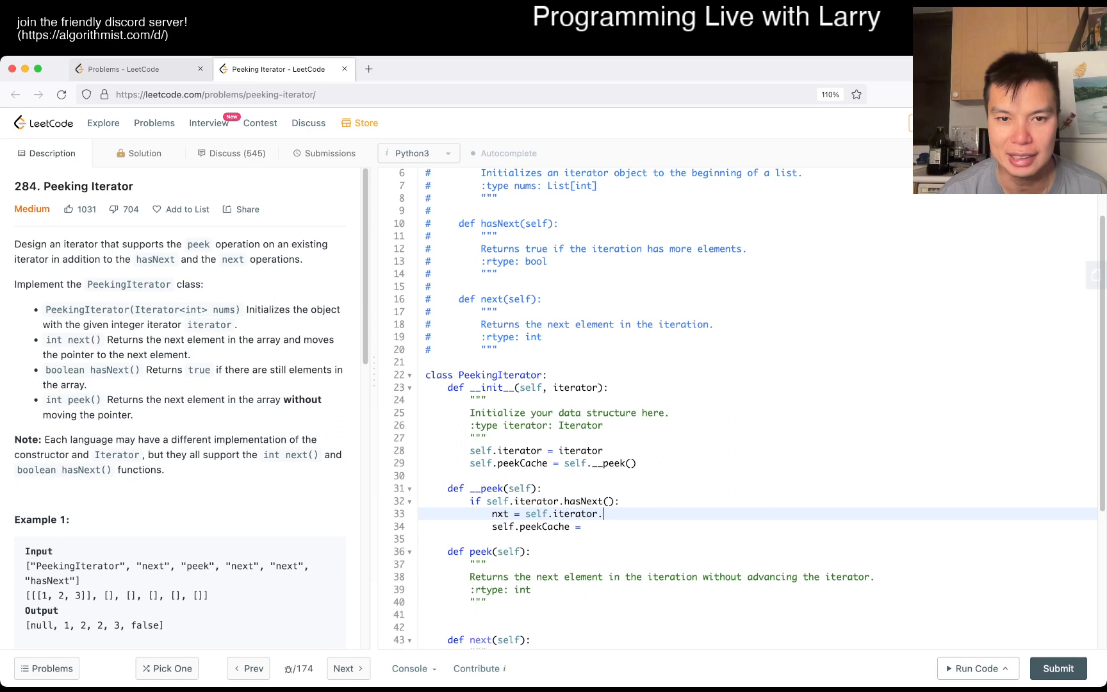
type("next()")
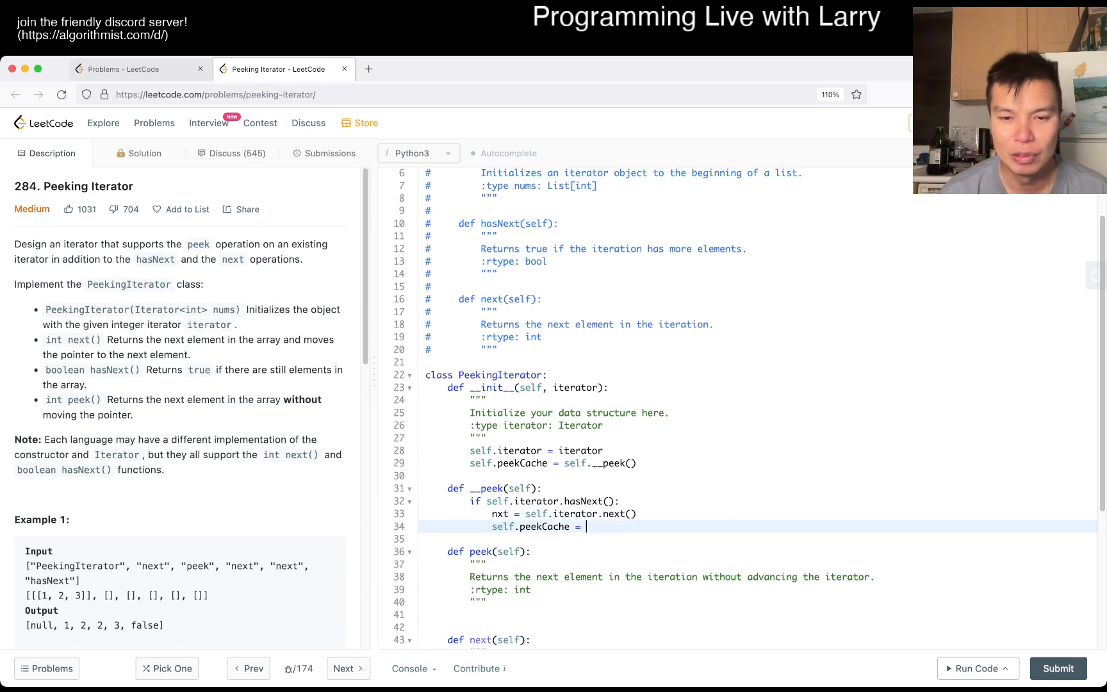
type("(nxt)")
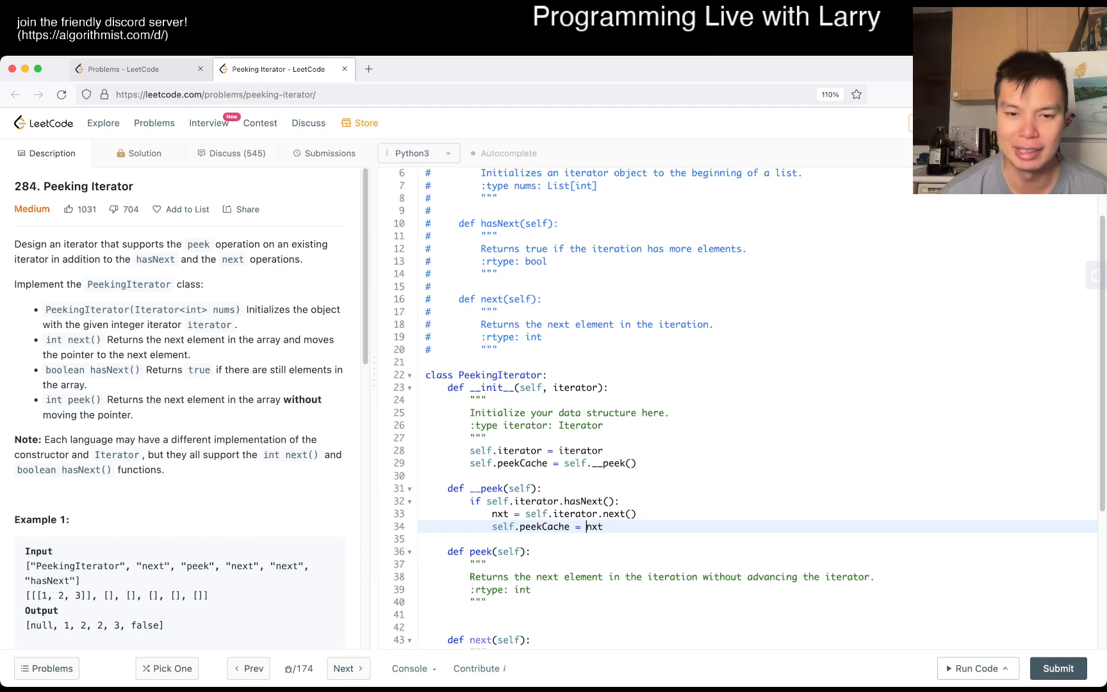
- Add the else branch caching None and rename the helper and its constructor call to __peekCache
type("else:")
type("self.peekCache = None")
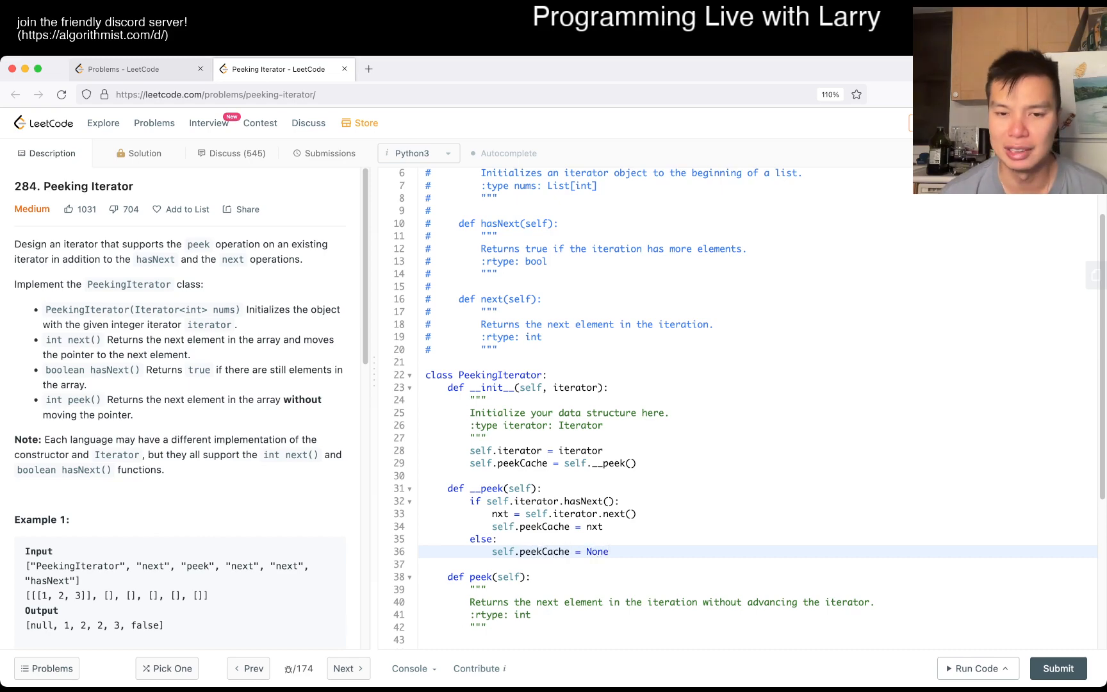
scroll("down", 3)
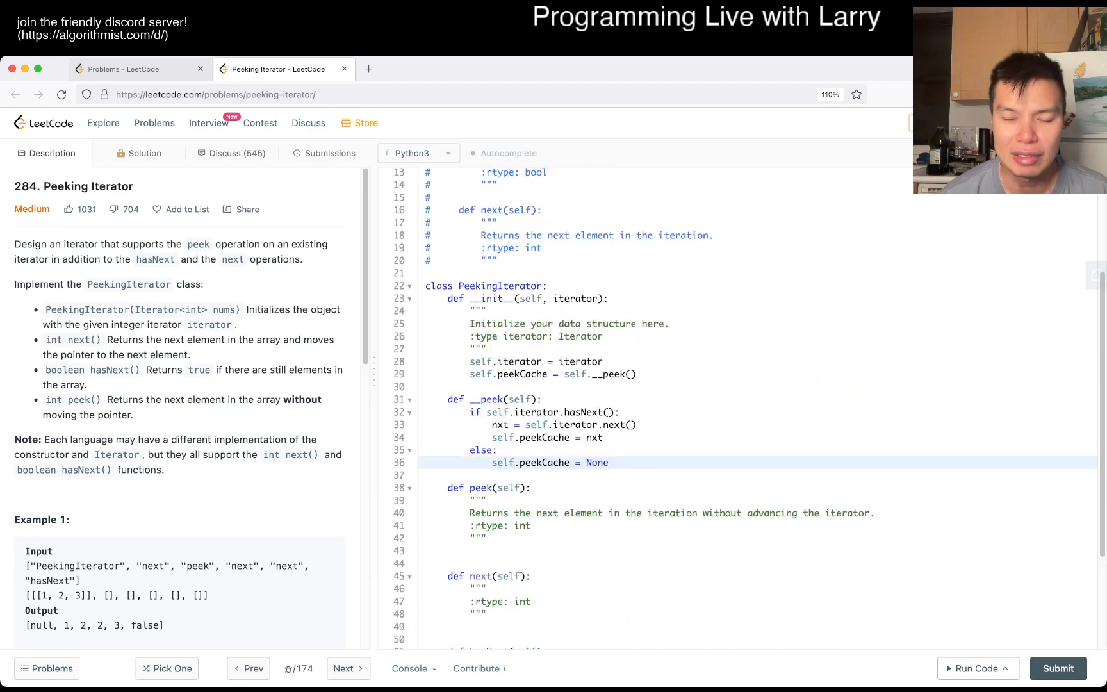
scroll("down", 3)
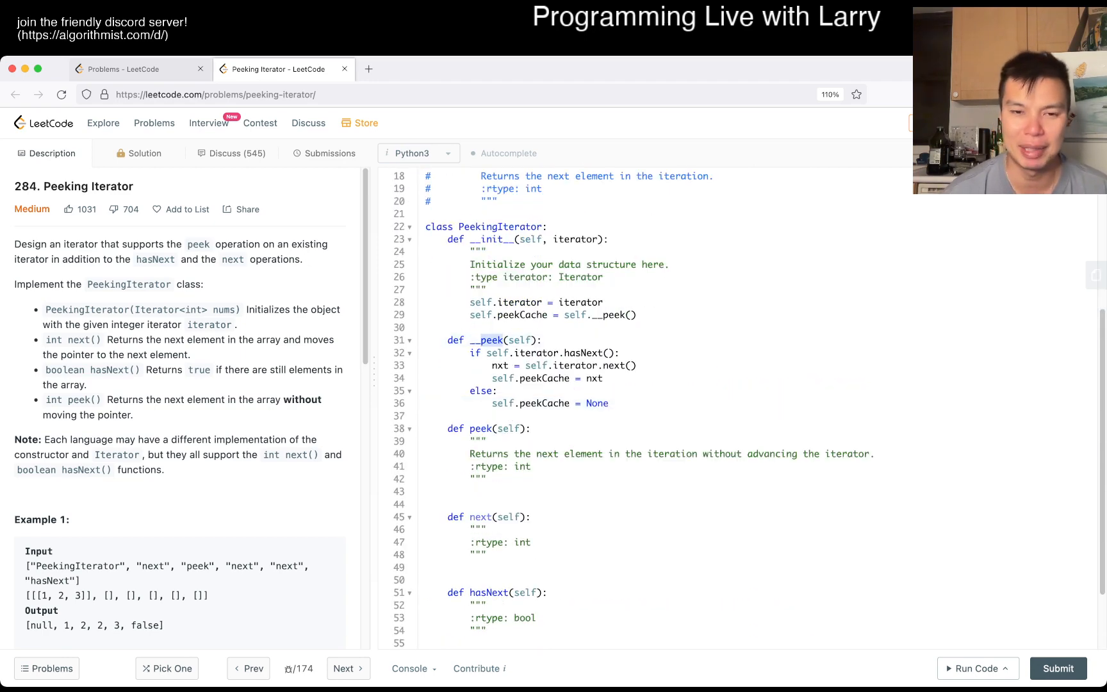
type("__moveNex")
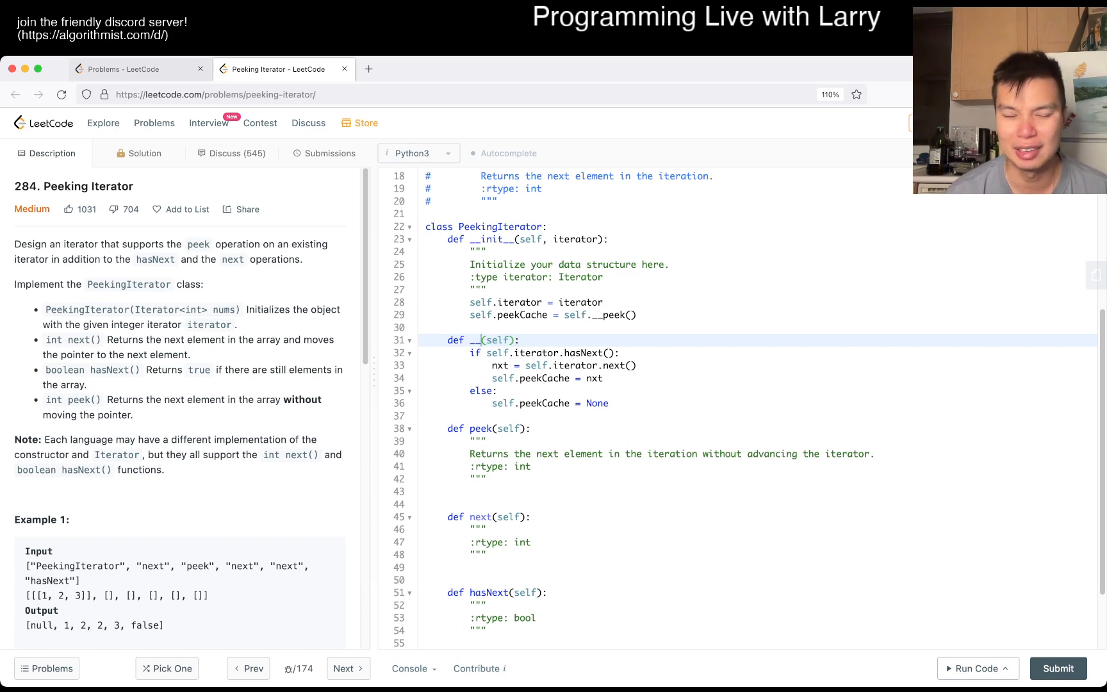
type("peekCache")
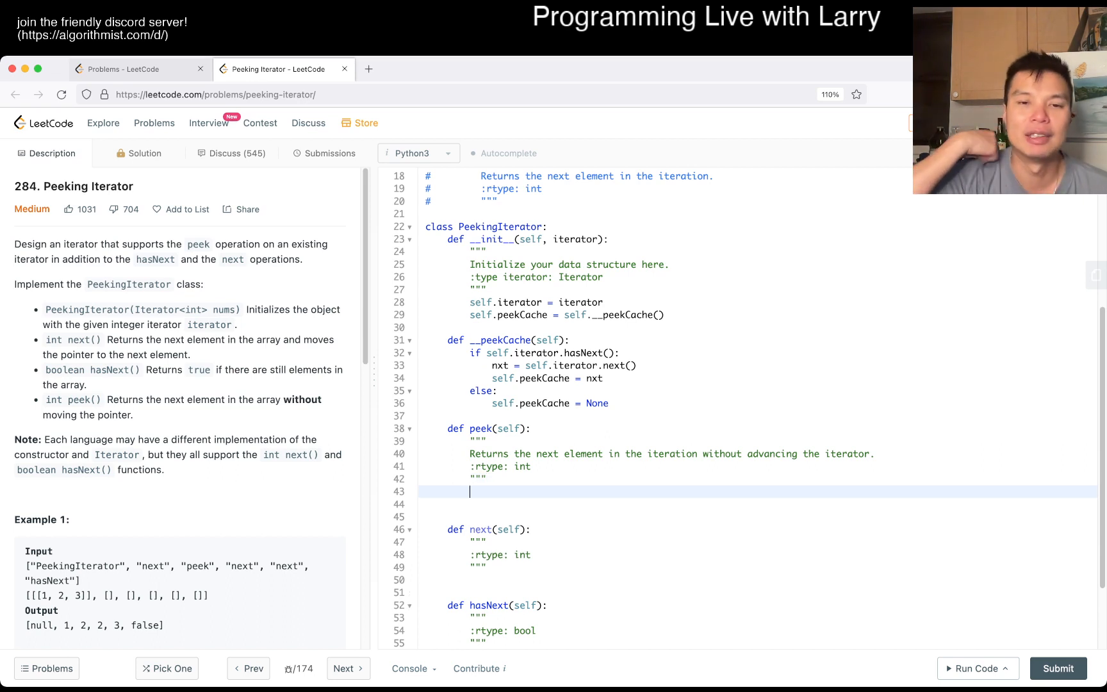
- Begin peek's body with a return statement for the cached value
type("re")
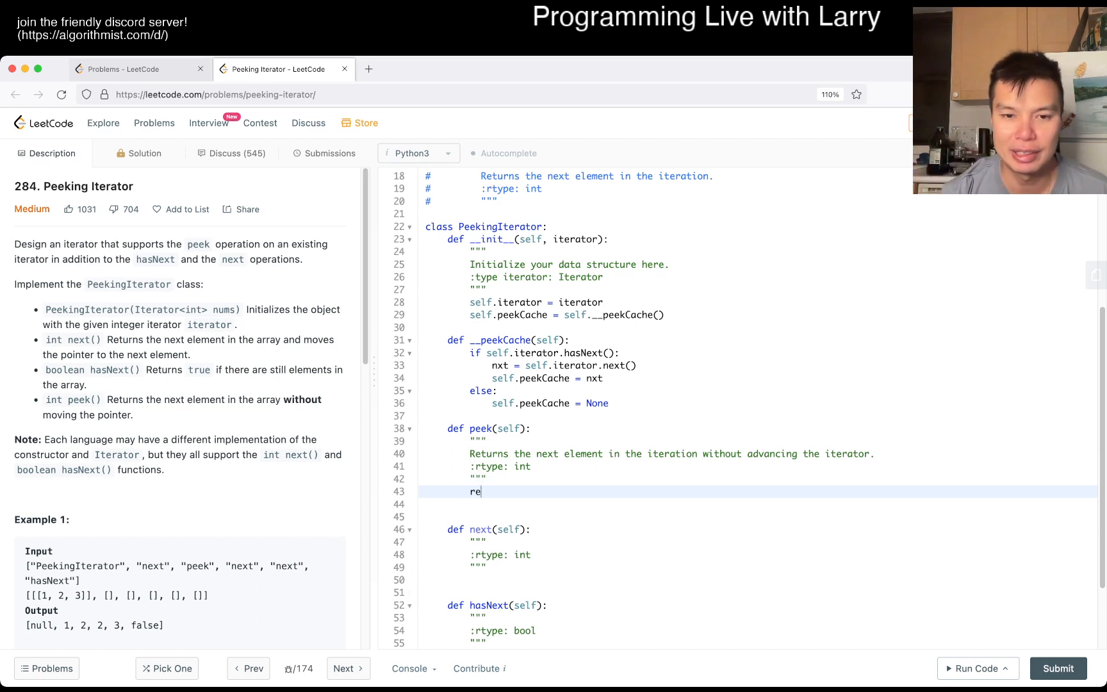
type("t")
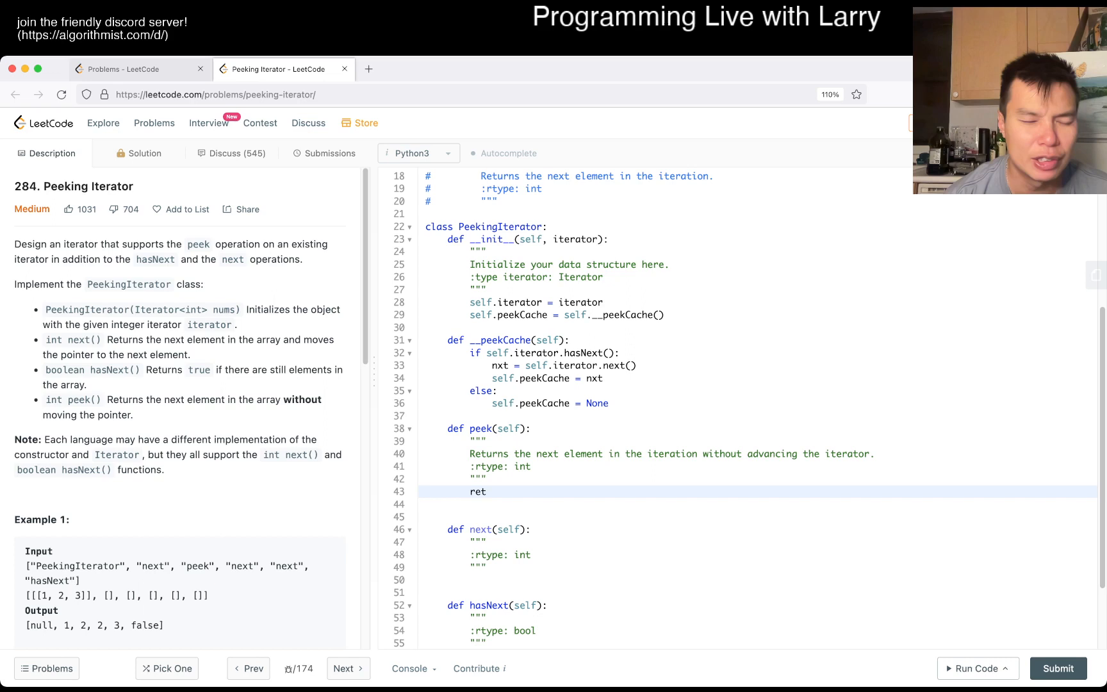
left_click_drag(44, 398, 127, 414)
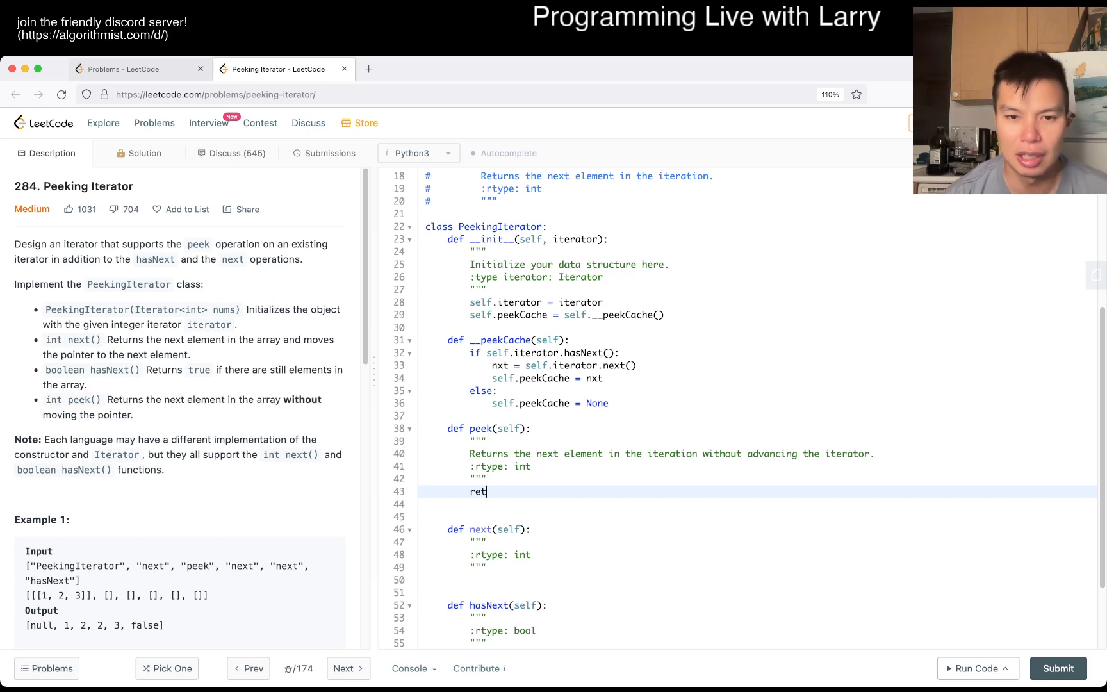
type("urn")
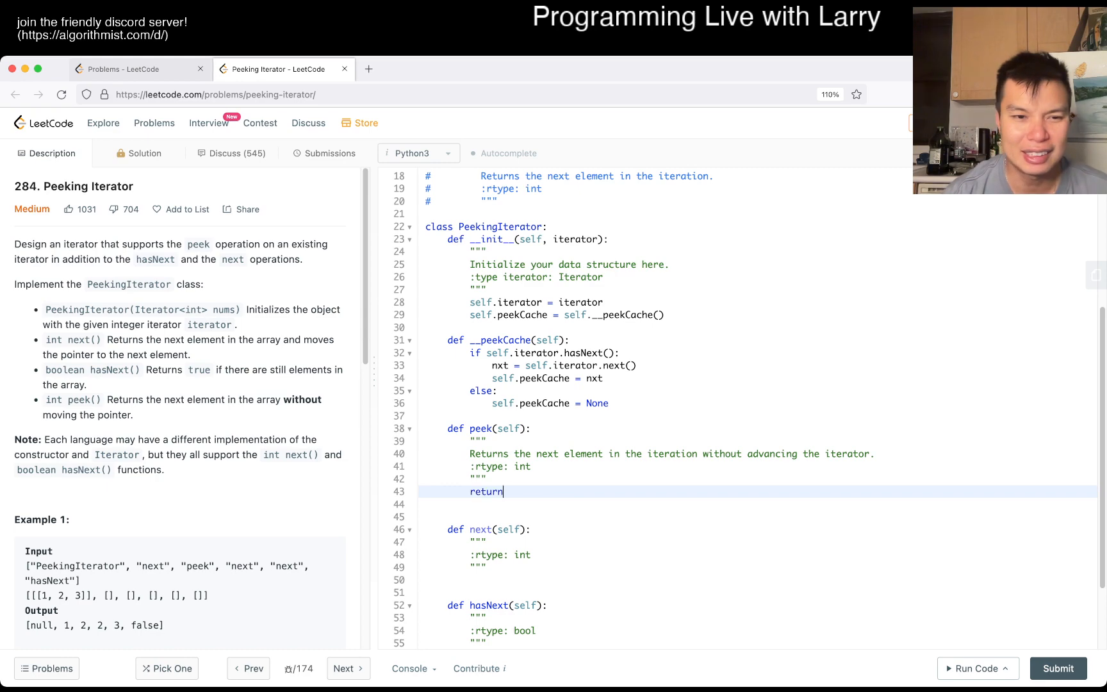
scroll("down", 3)
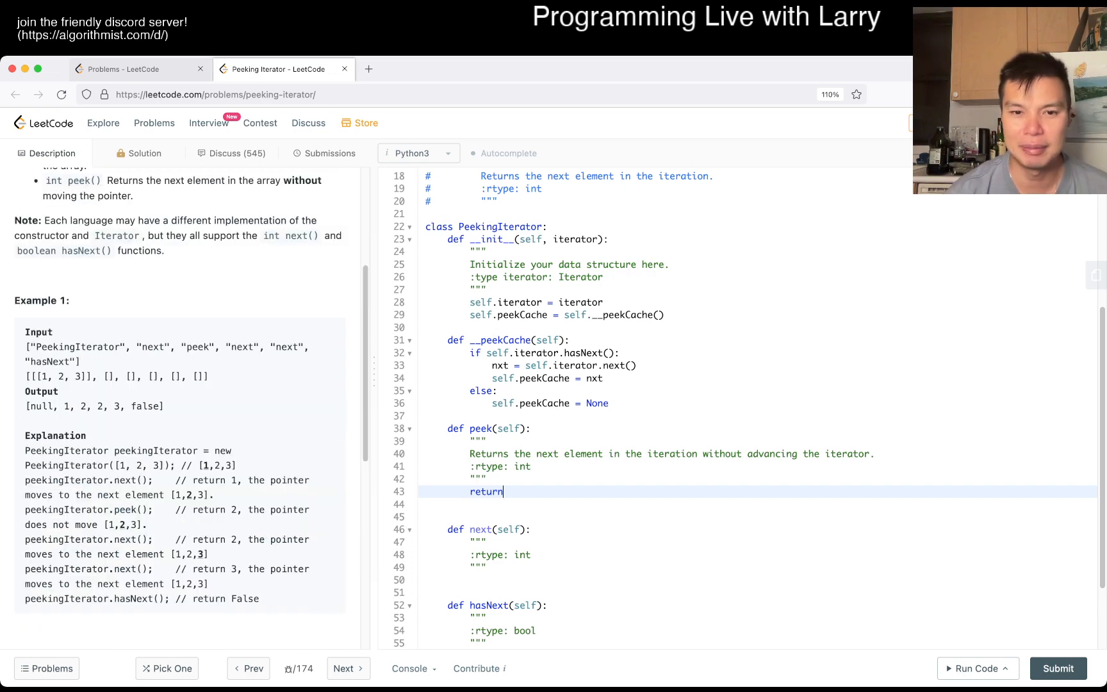
- Make next return peekCache after refreshing it via __peekCache, hasNext check for None, and run the tests
type("self.peekCache")
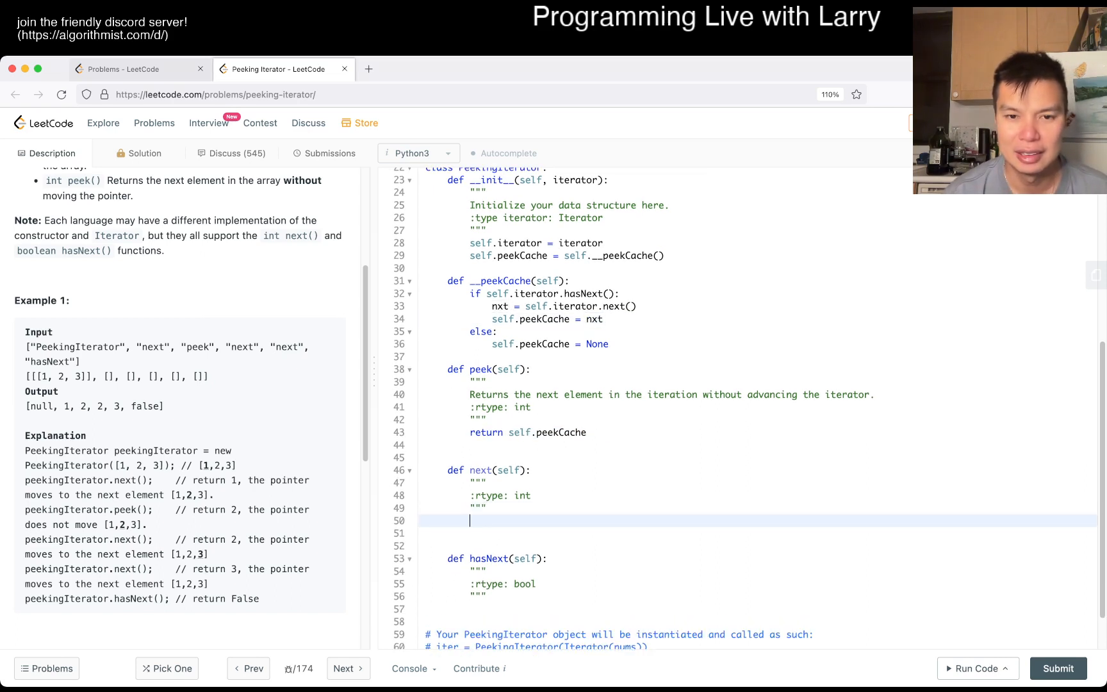
type("result = self.peekCache")
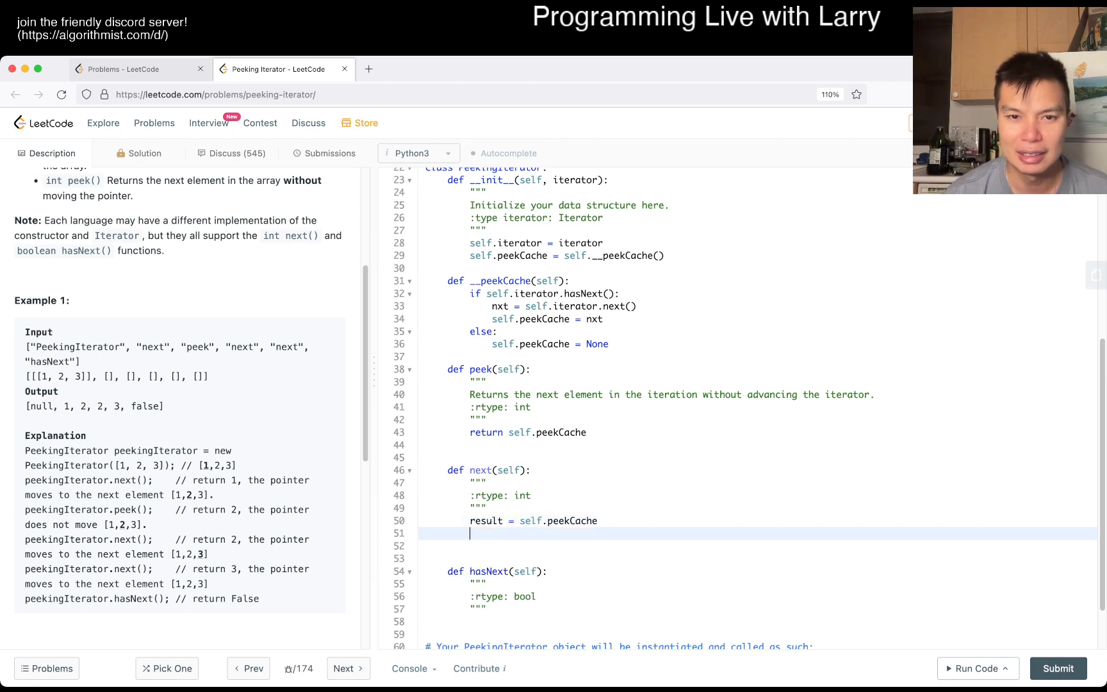
type("self.")
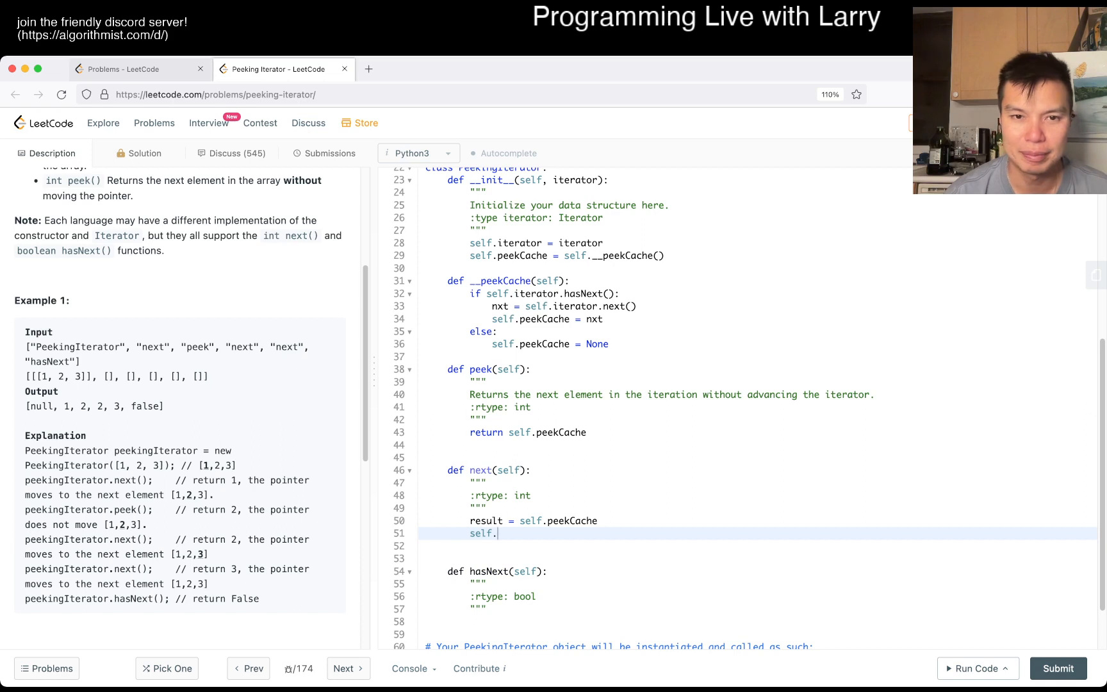
type("__peekCache(")
left_click(758, 546)
type("return result")
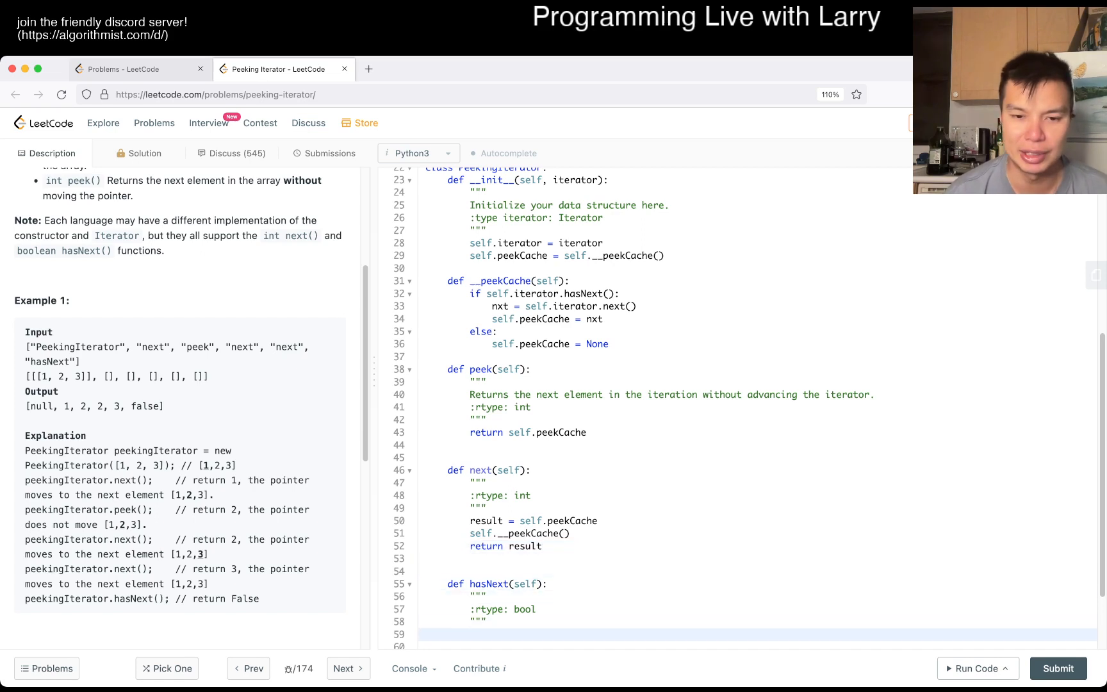
type("return self.peekCache is not None")
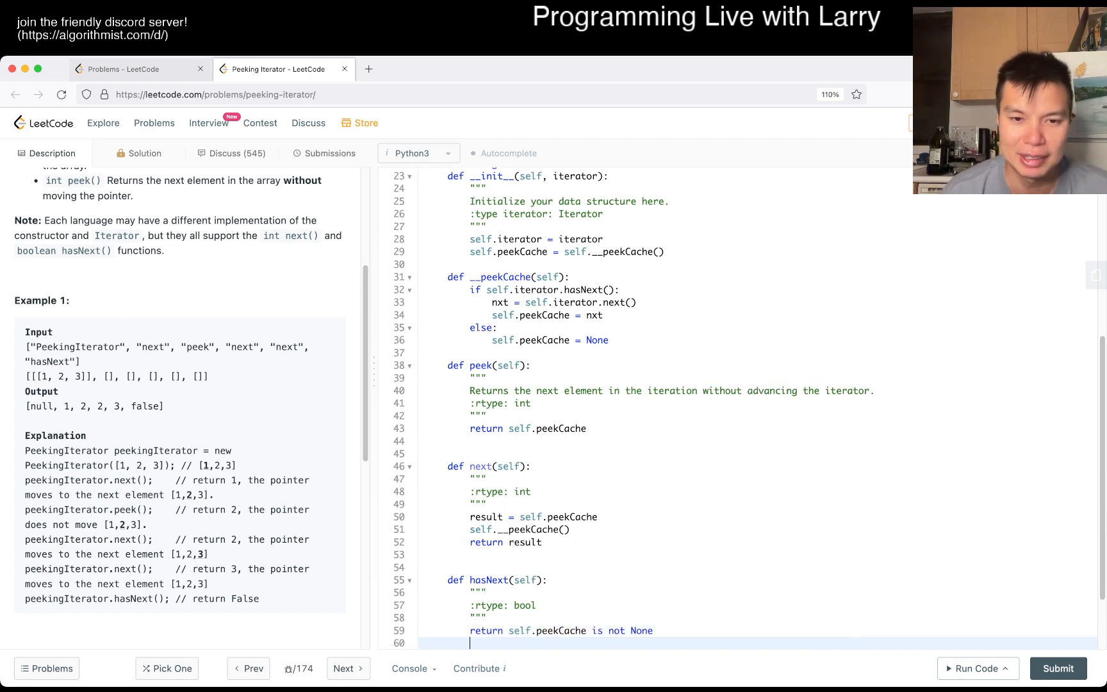
scroll("down", 3)
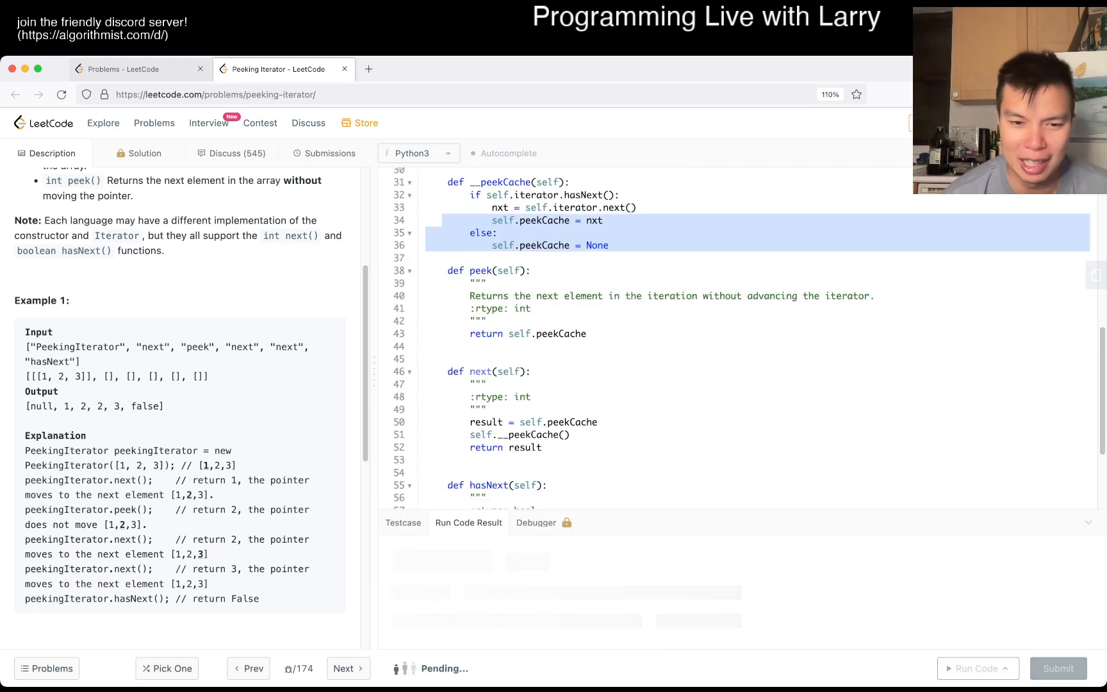
- Inspect the Wrong Answer (null instead of 1), rerun, and drop the 'self.peekCache =' assignment from __init__
left_click(978, 668)
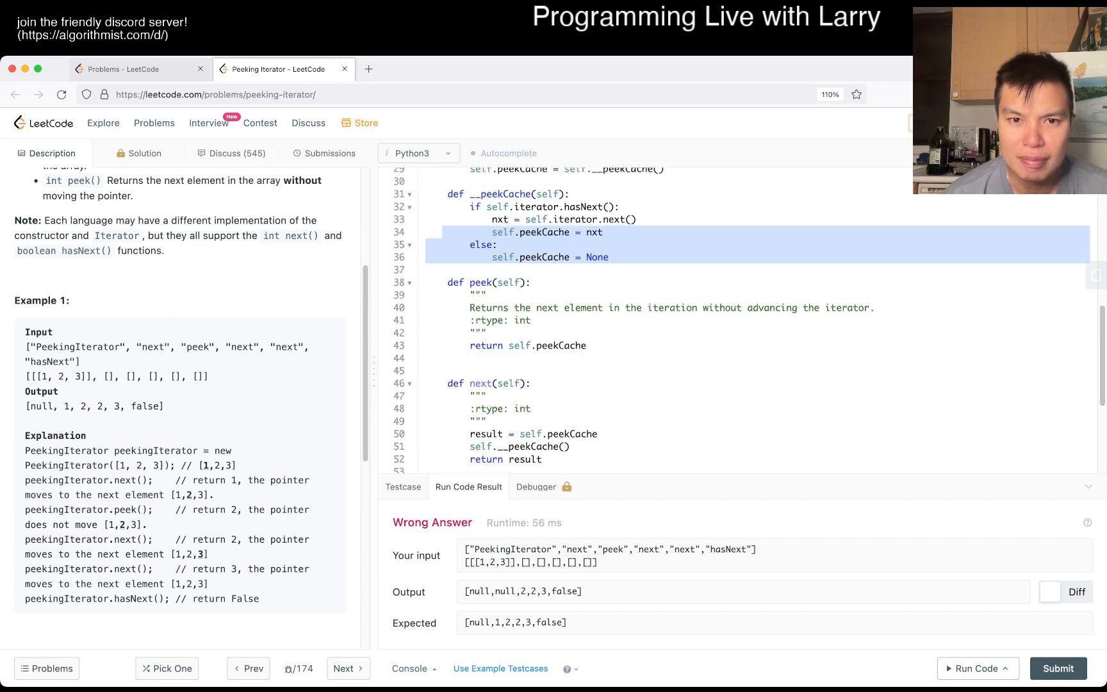
scroll("down", 3)
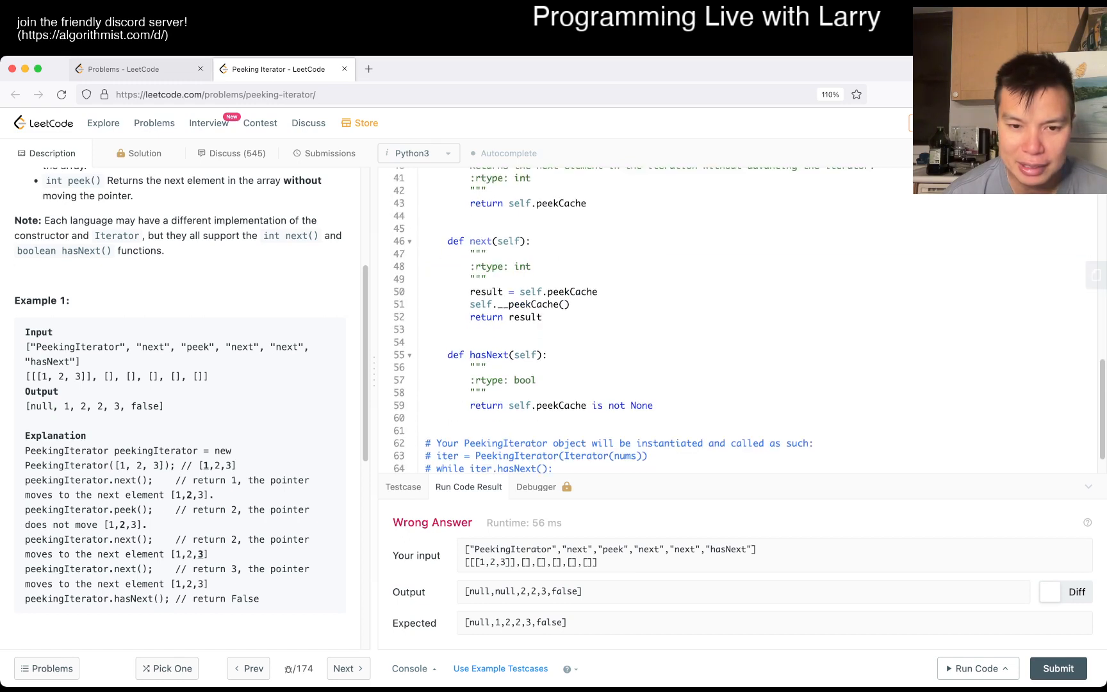
double_click(508, 591)
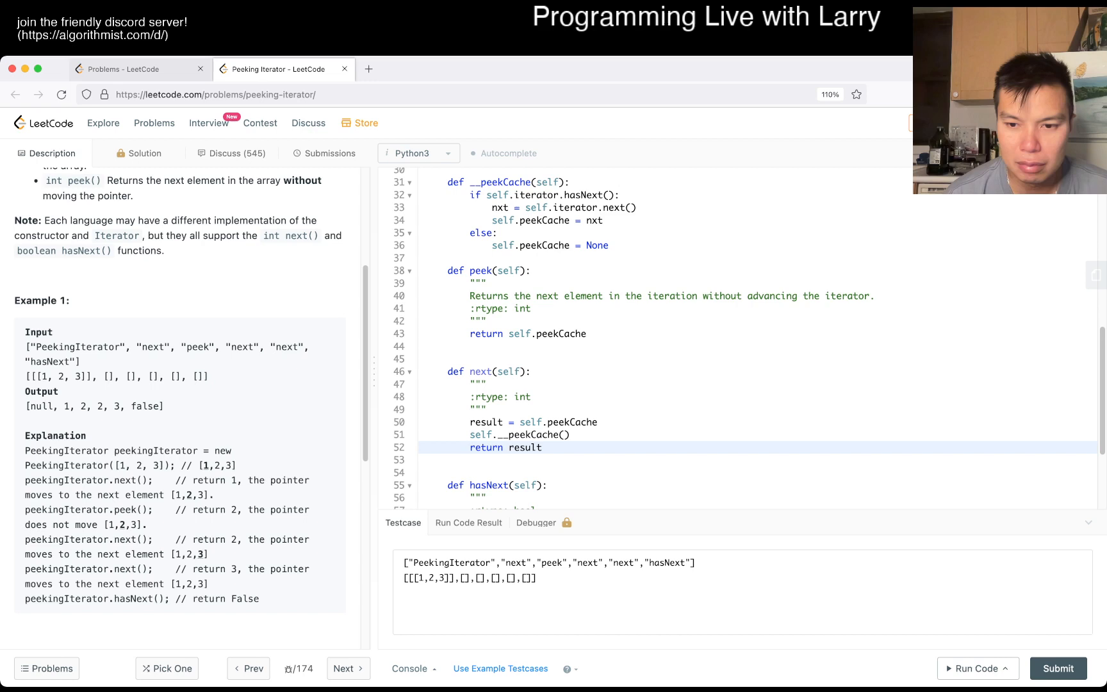
left_click(978, 668)
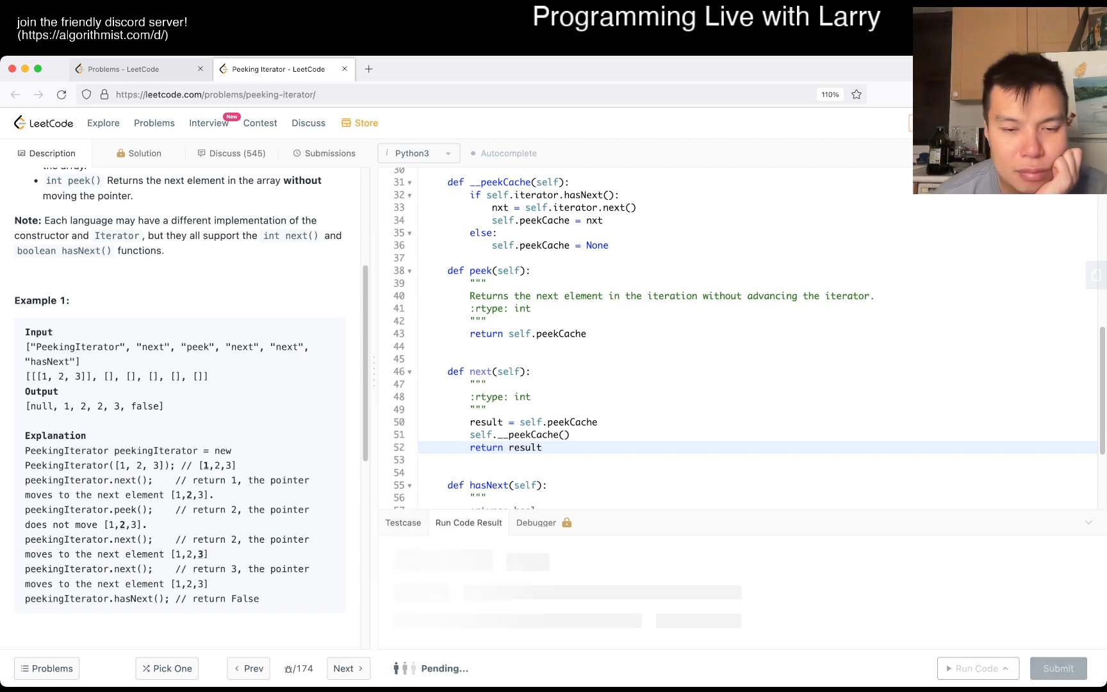
left_click(978, 668)
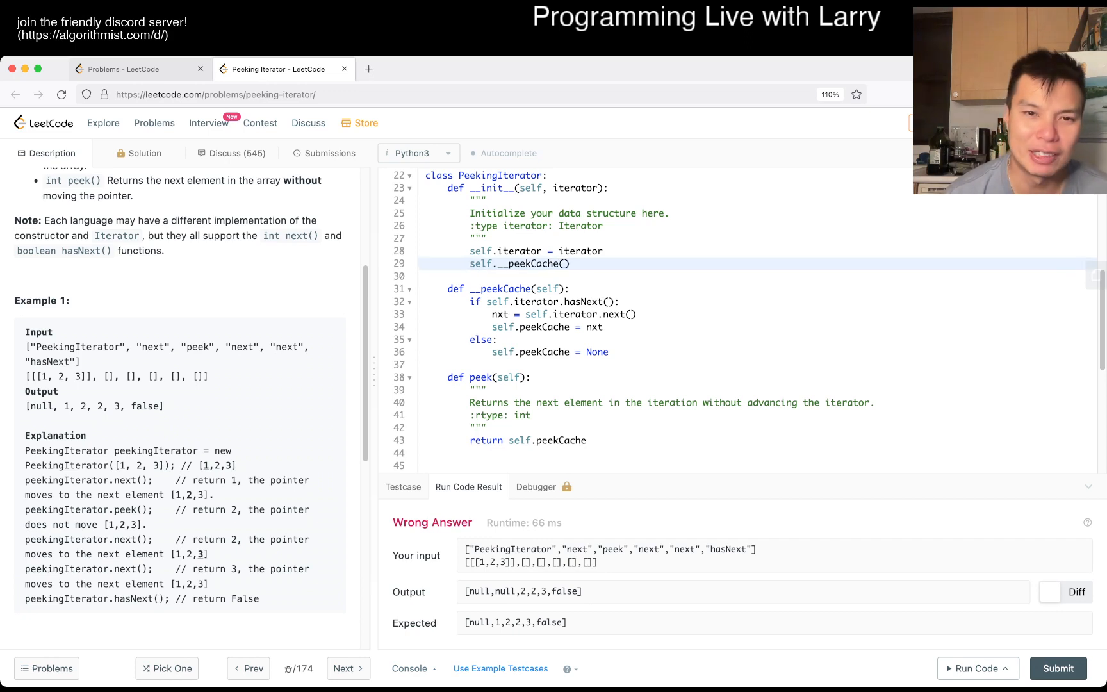
- Rerun the example test to get Accepted with [null,1,2,2,3,false] and go to the Testcase input
type("self.peekCache =")
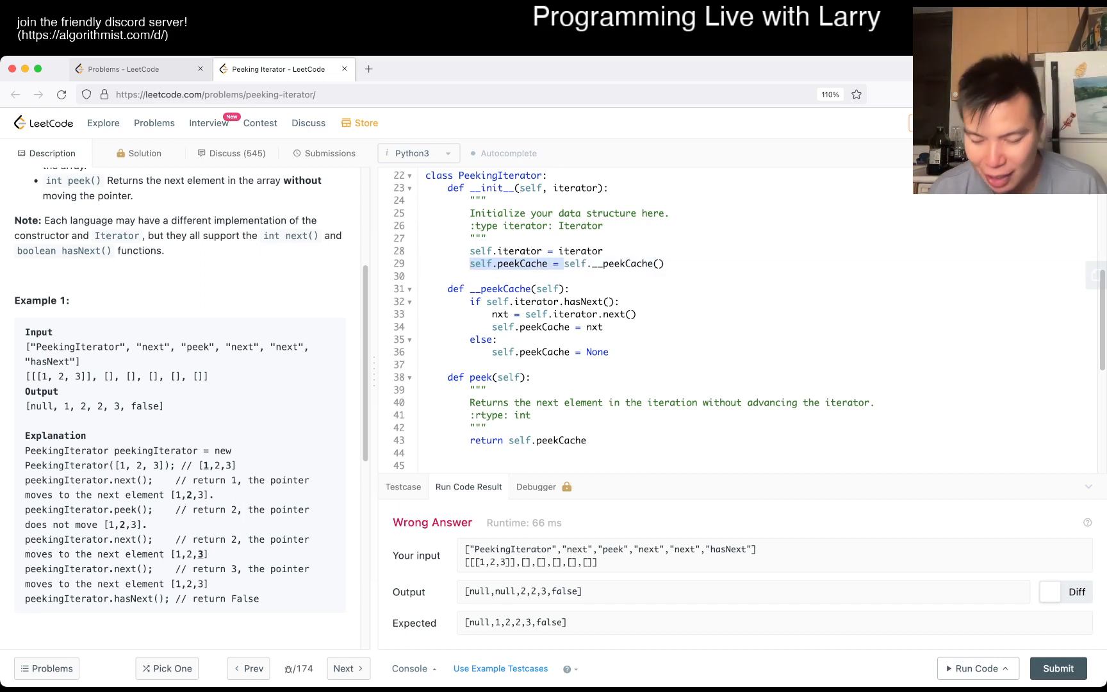
left_click(977, 669)
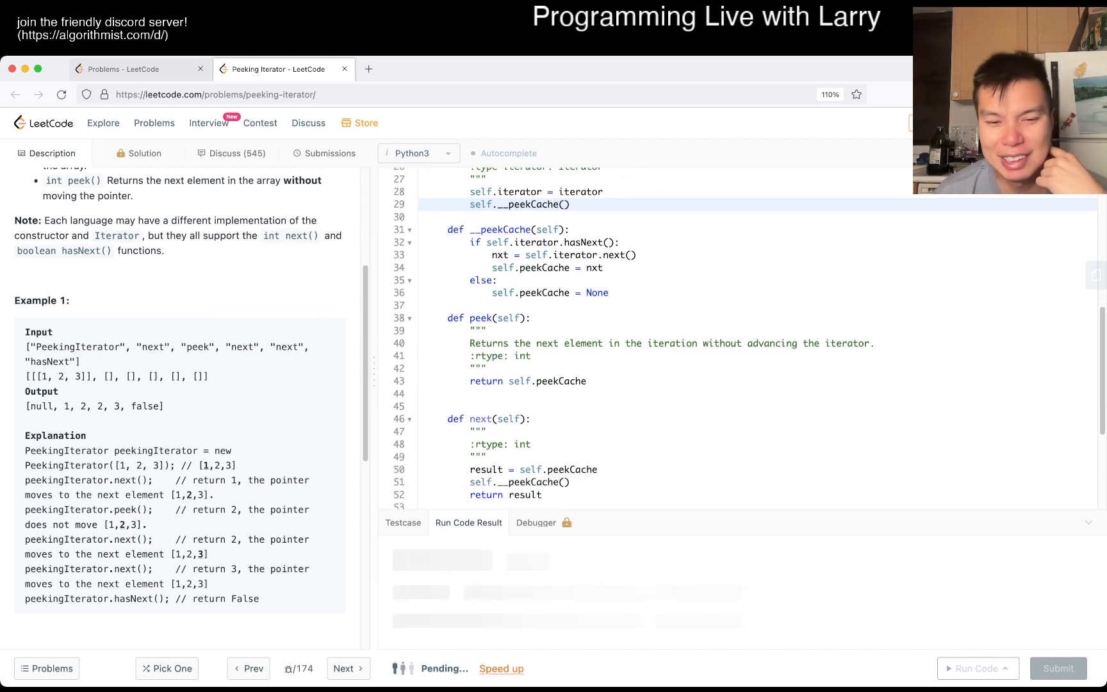
left_click(976, 668)
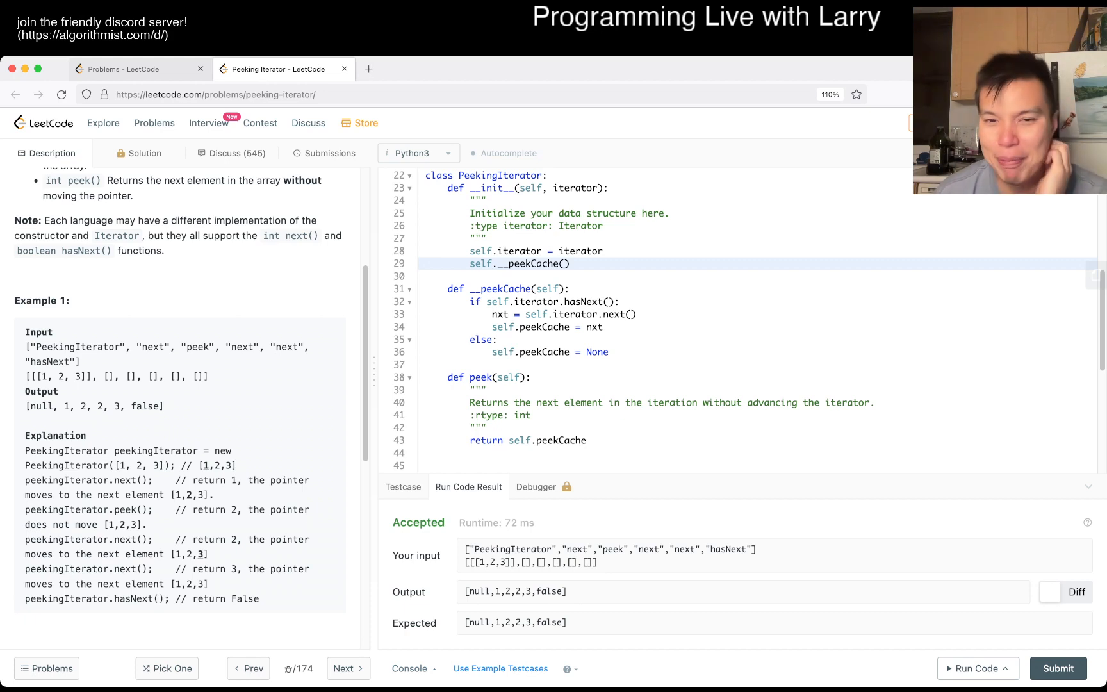
scroll("down", 3)
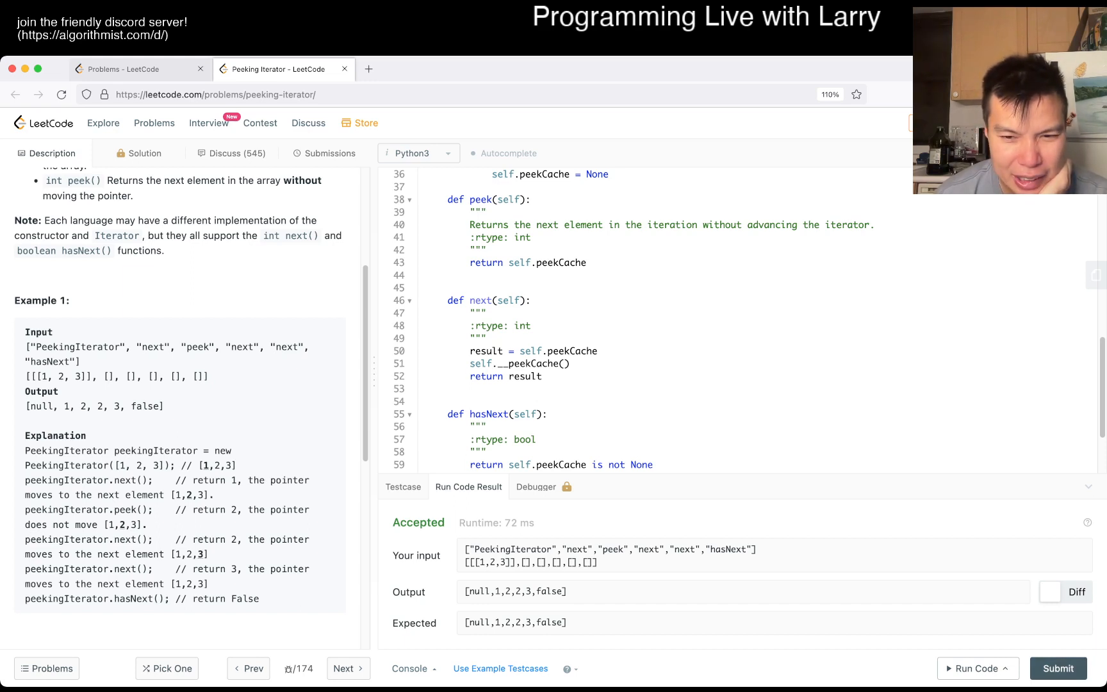
left_click(402, 487)
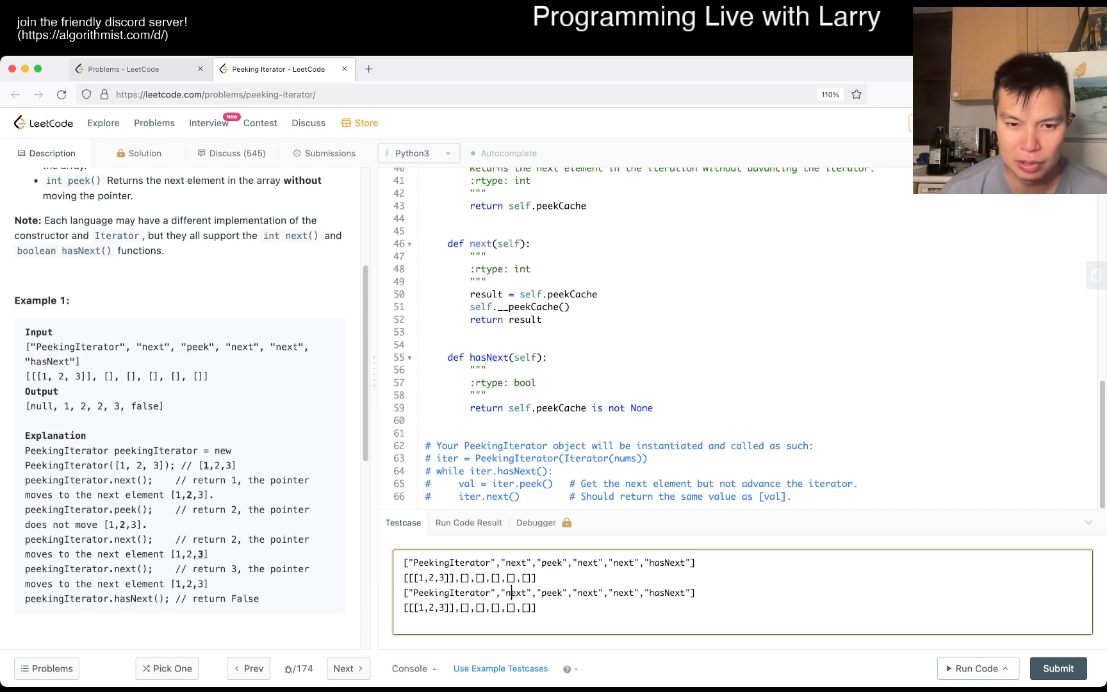
- Add a second test case calling "hasNext" first and run both cases
type("\"hasNext\",")
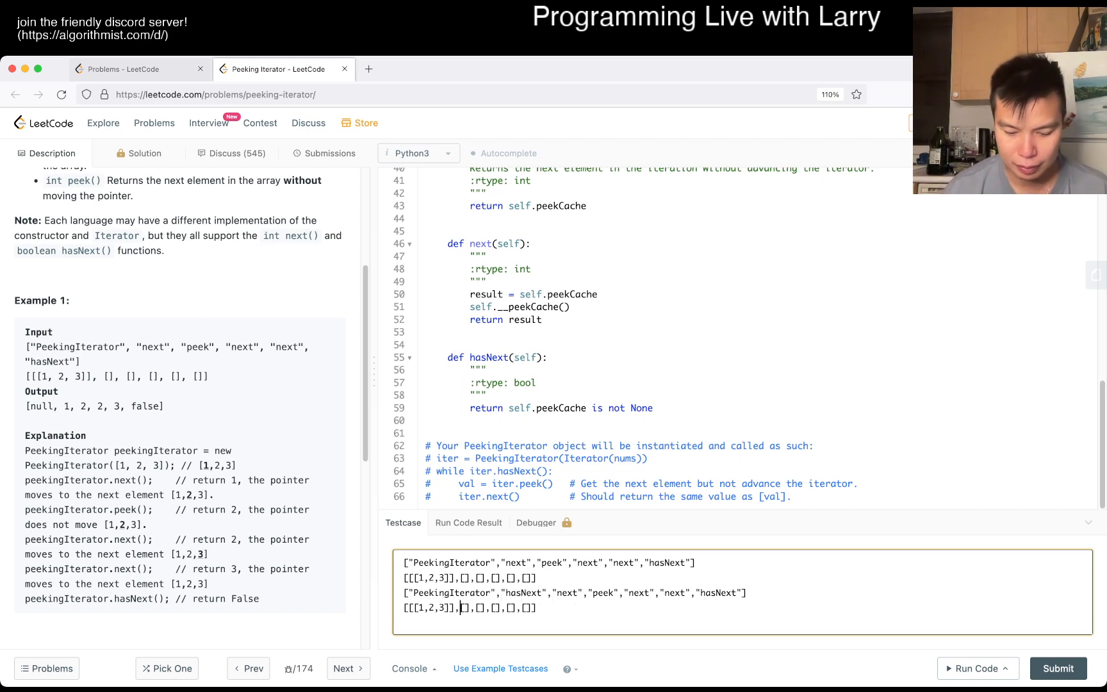
left_click(978, 667)
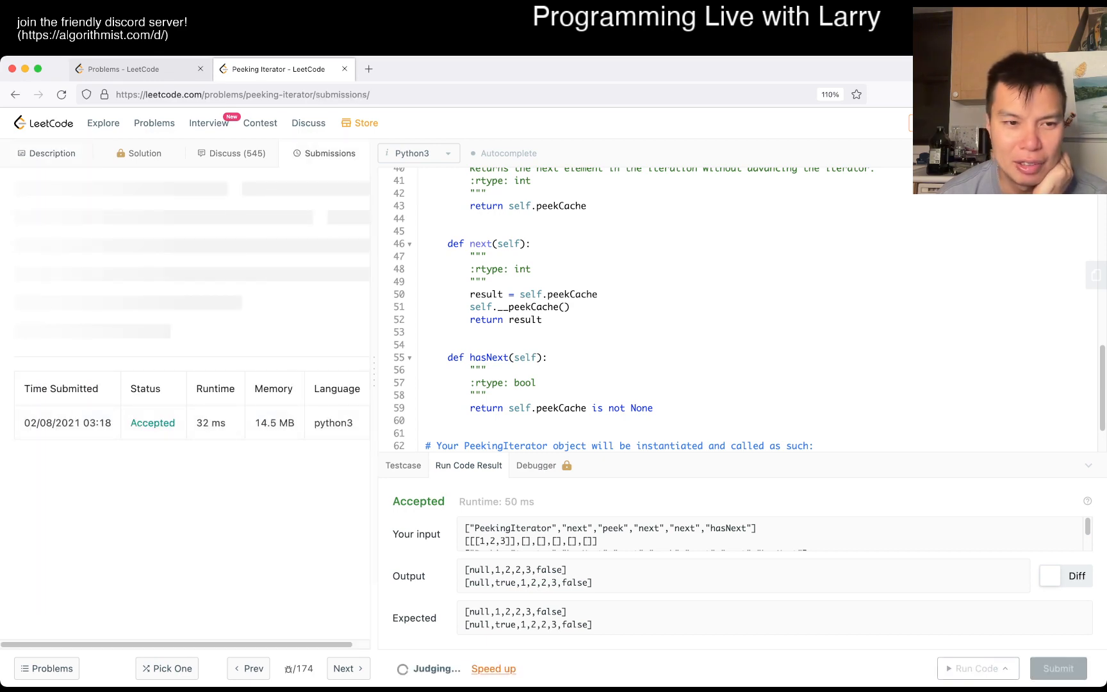
- Submit the solution, accepted at 35 ms and 14.1 MB, and close the daily challenge notice
left_click(1058, 668)
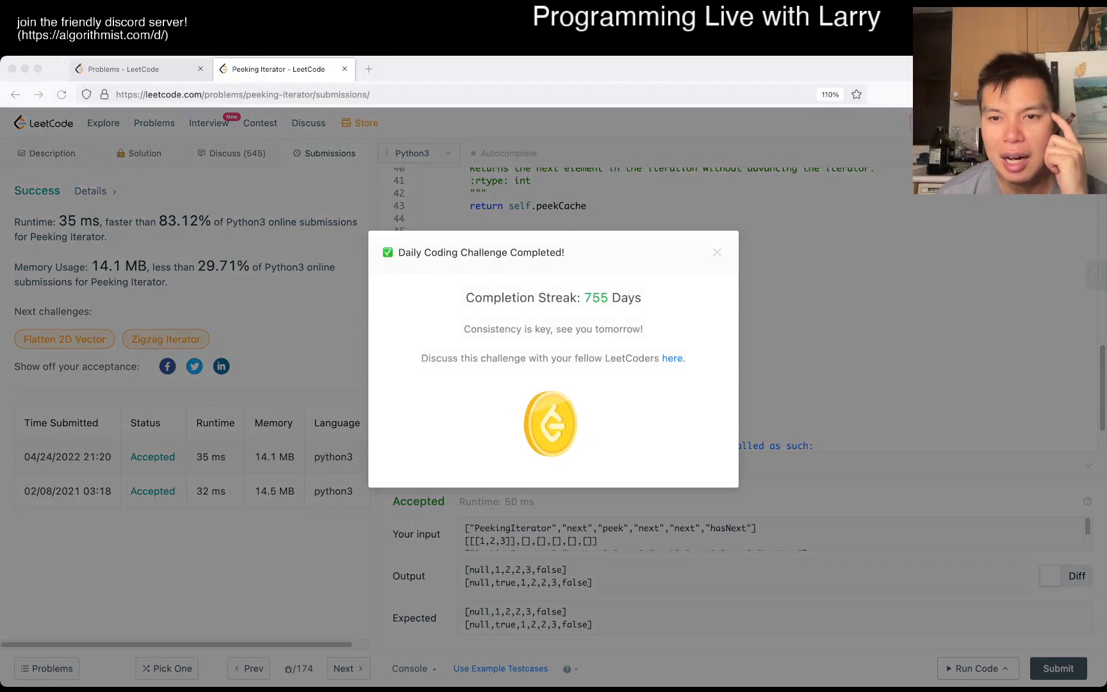
left_click(717, 252)
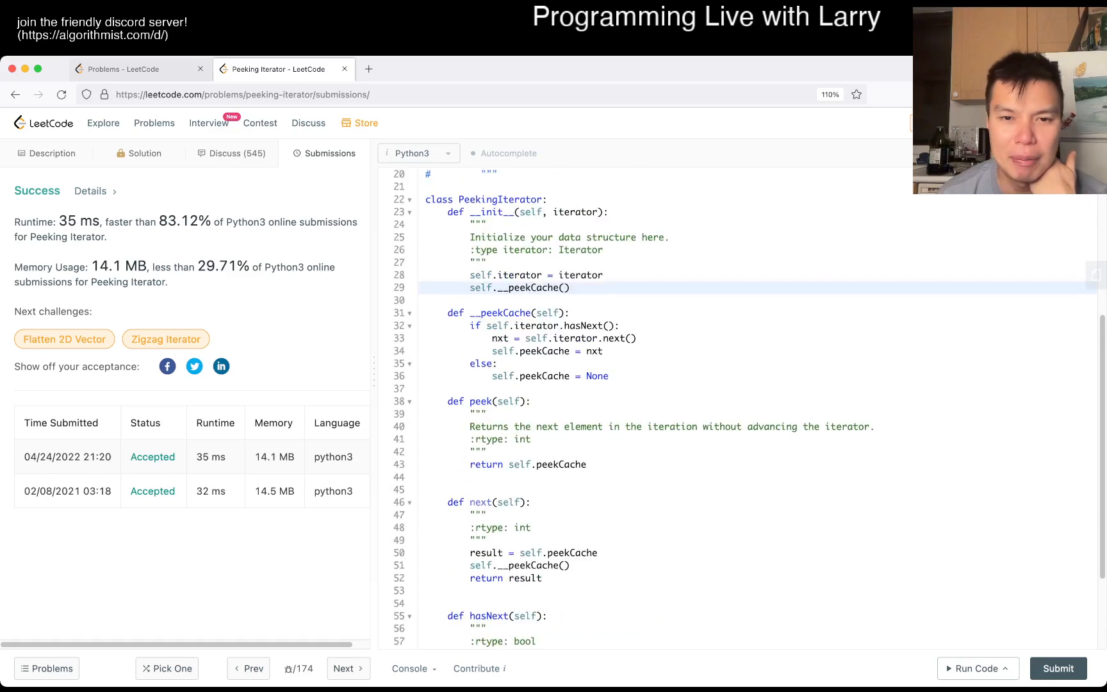
- Review the accepted cache-based code and return to the problem Description view
scroll("down", 3)
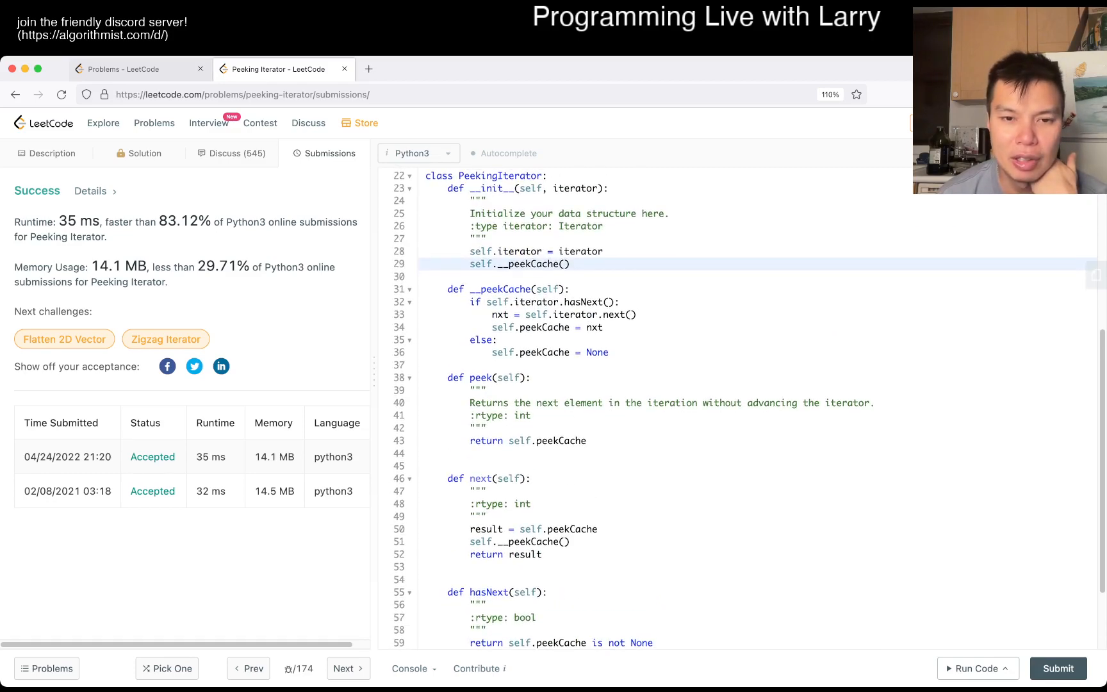
left_click_drag(448, 377, 586, 441)
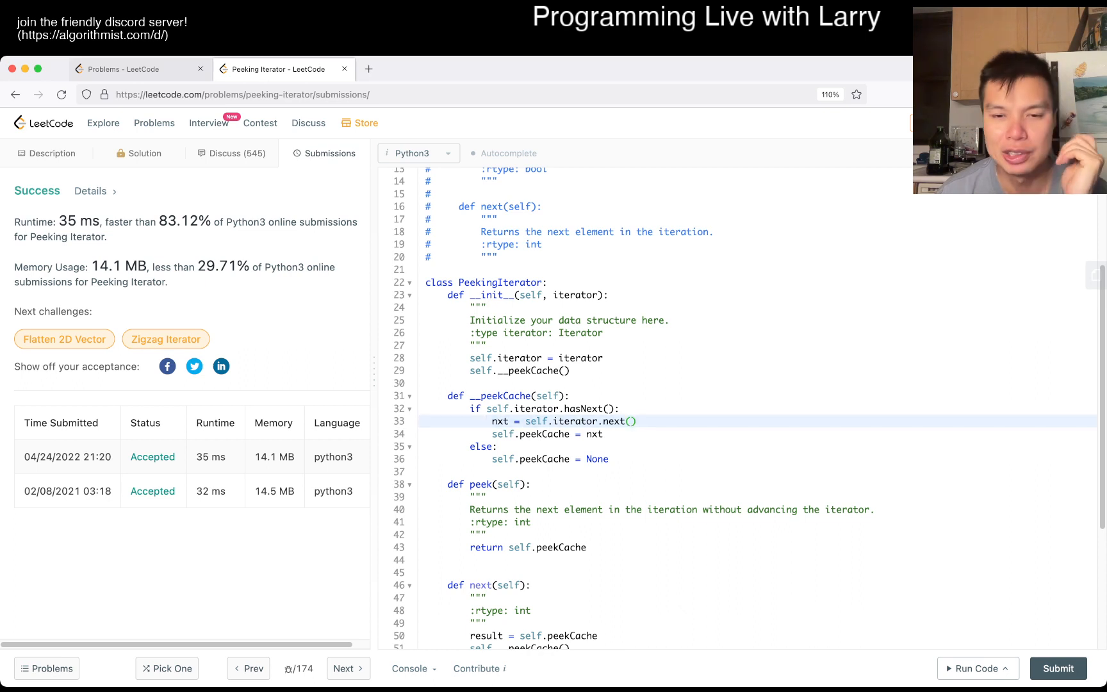
left_click(50, 154)
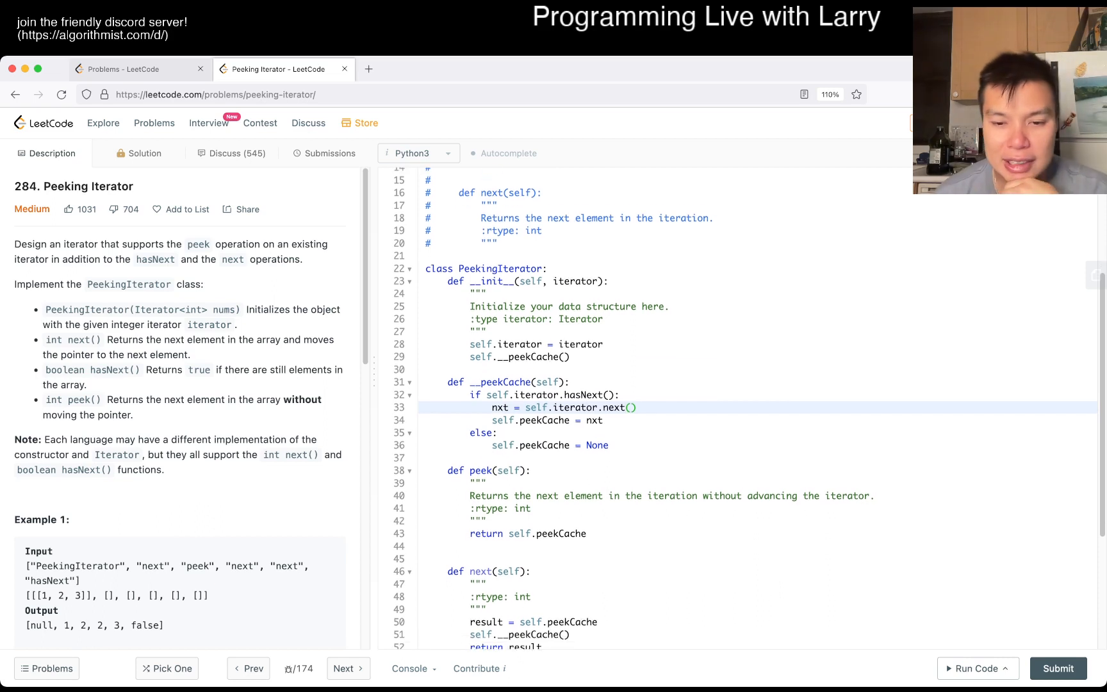
scroll("down", 3)
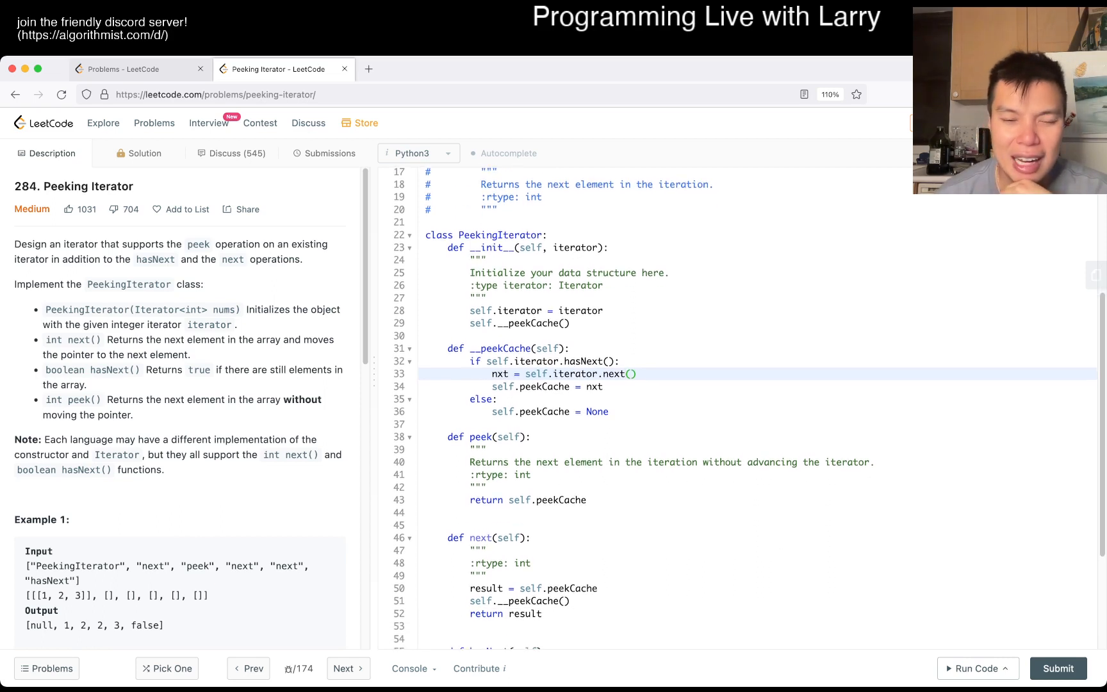